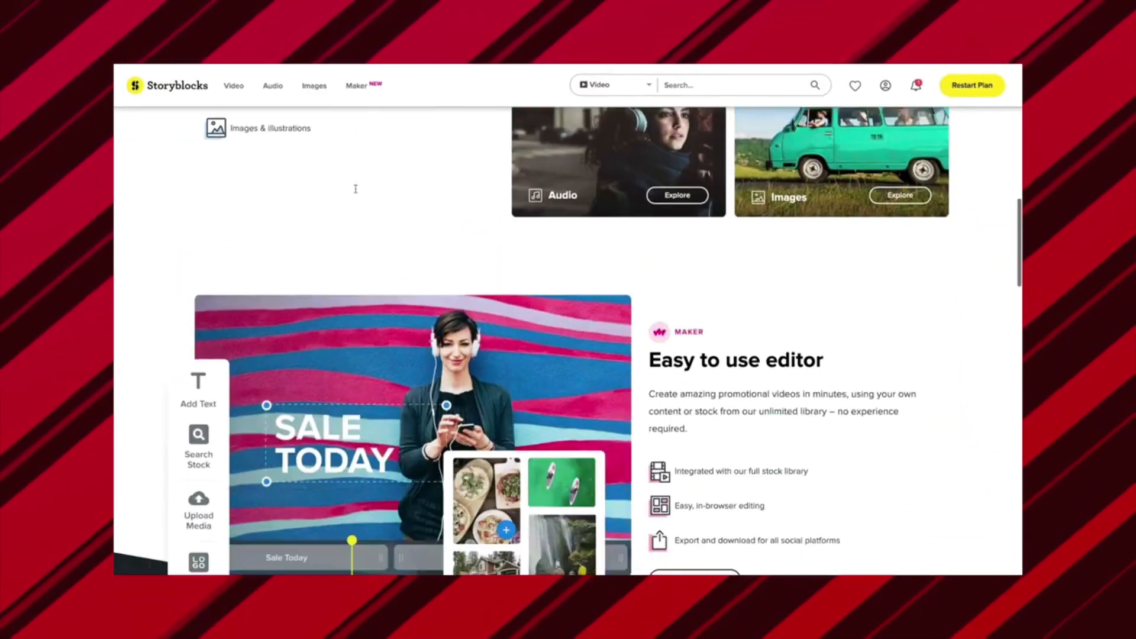
Step: Browse the Storyblocks video library down to the aerial footage collection and a clip's detail page
click(233, 86)
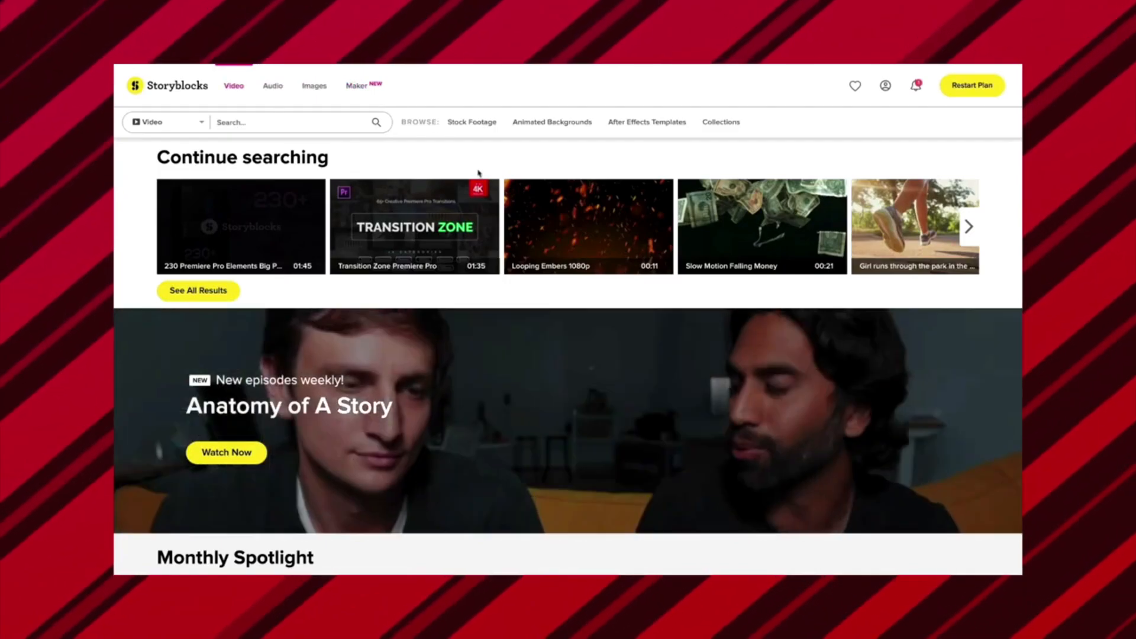
scroll(down, 3)
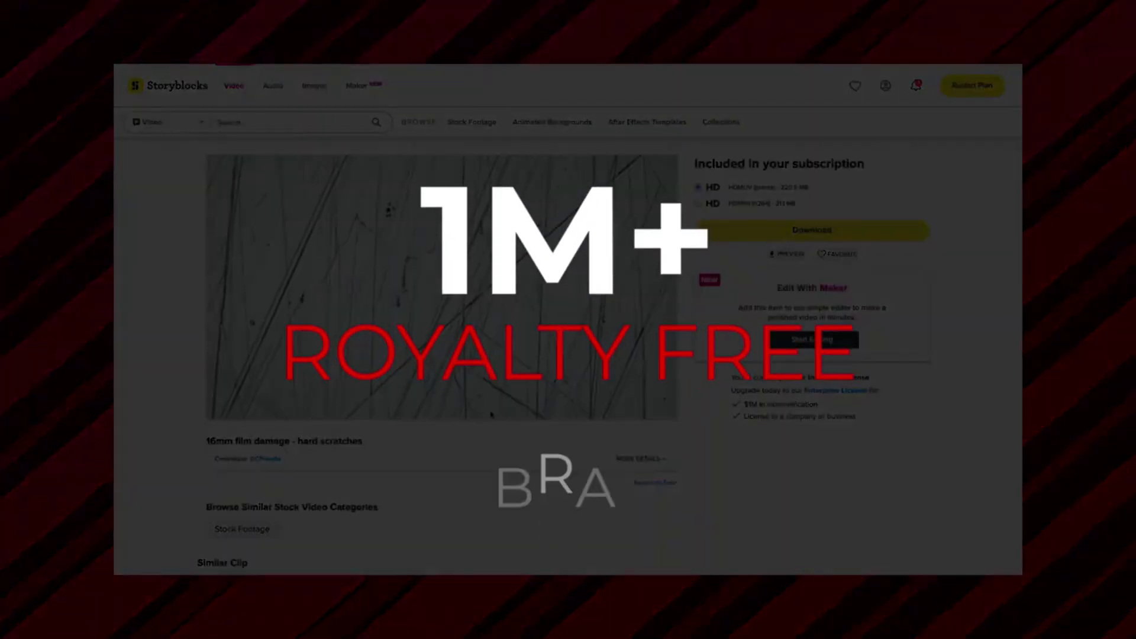
scroll(down, 3)
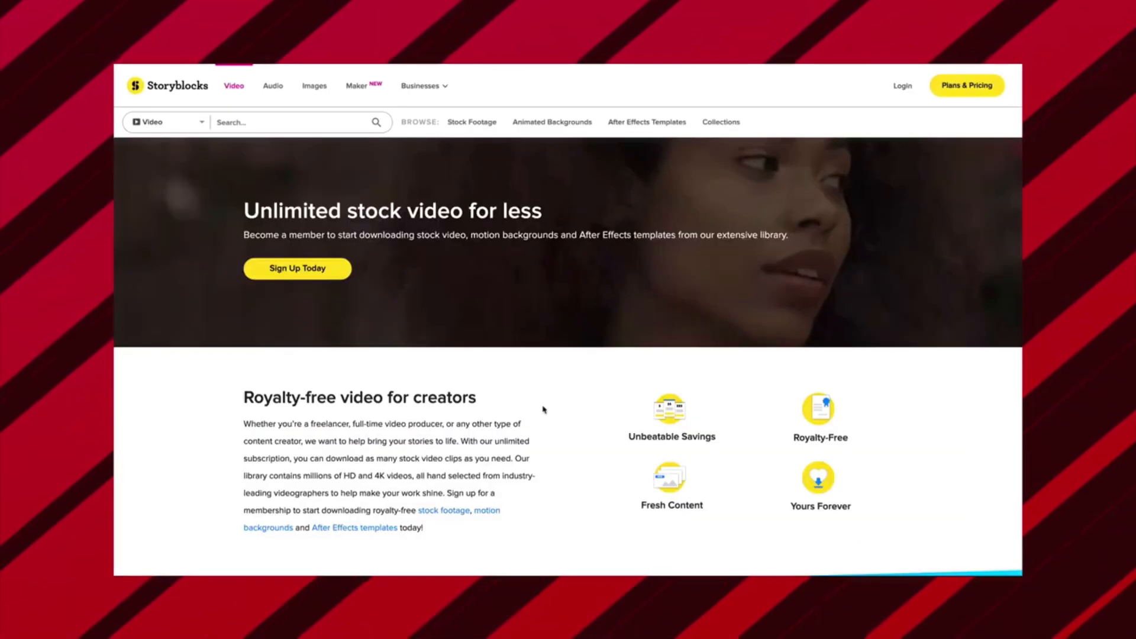
scroll(down, 3)
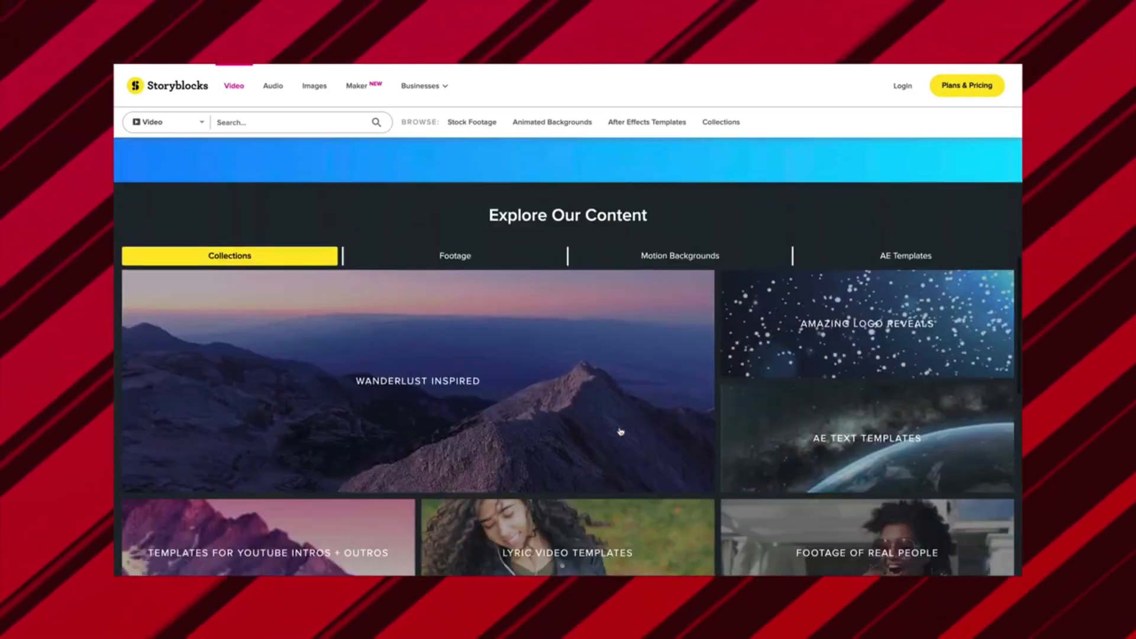
scroll(down, 3)
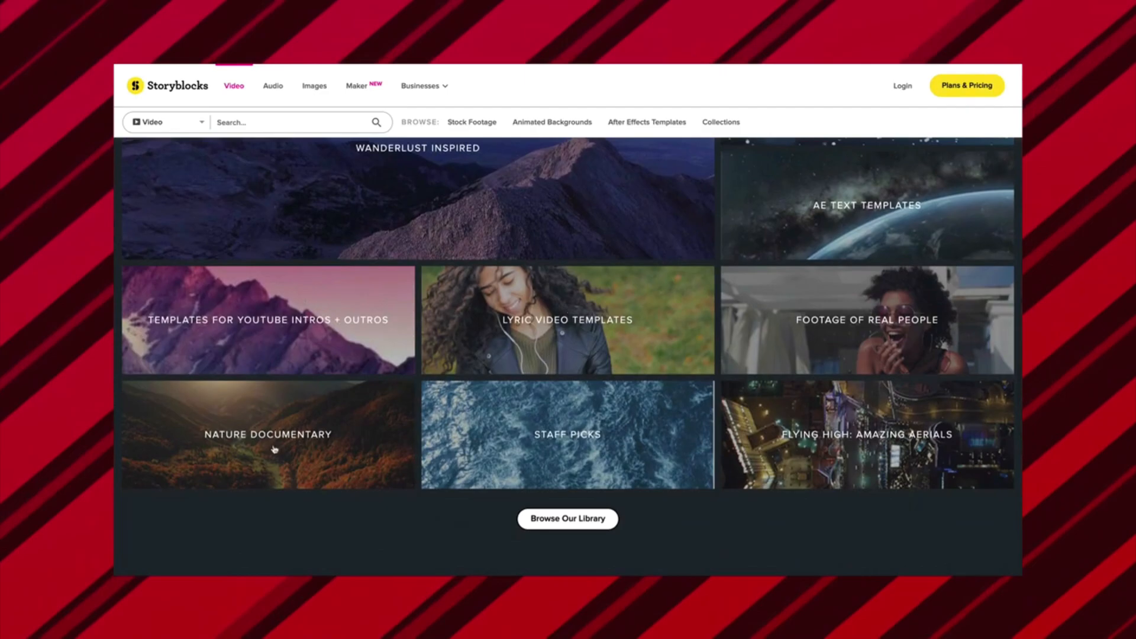
click(863, 435)
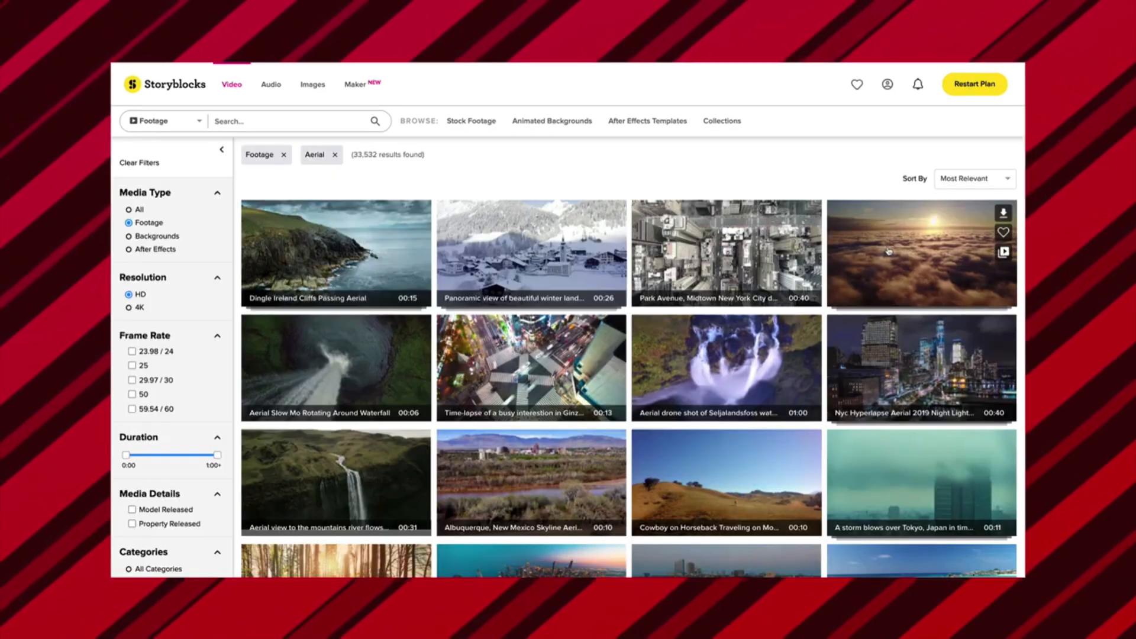
click(1003, 213)
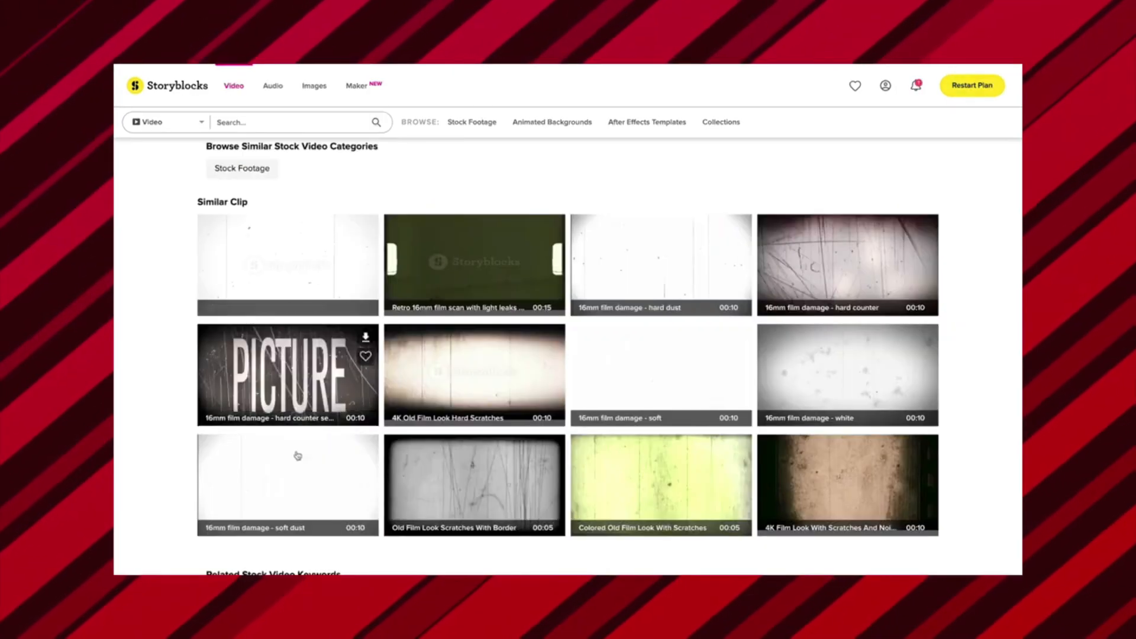
Step: Switch to the Images section and search it for 'basketball'
click(314, 85)
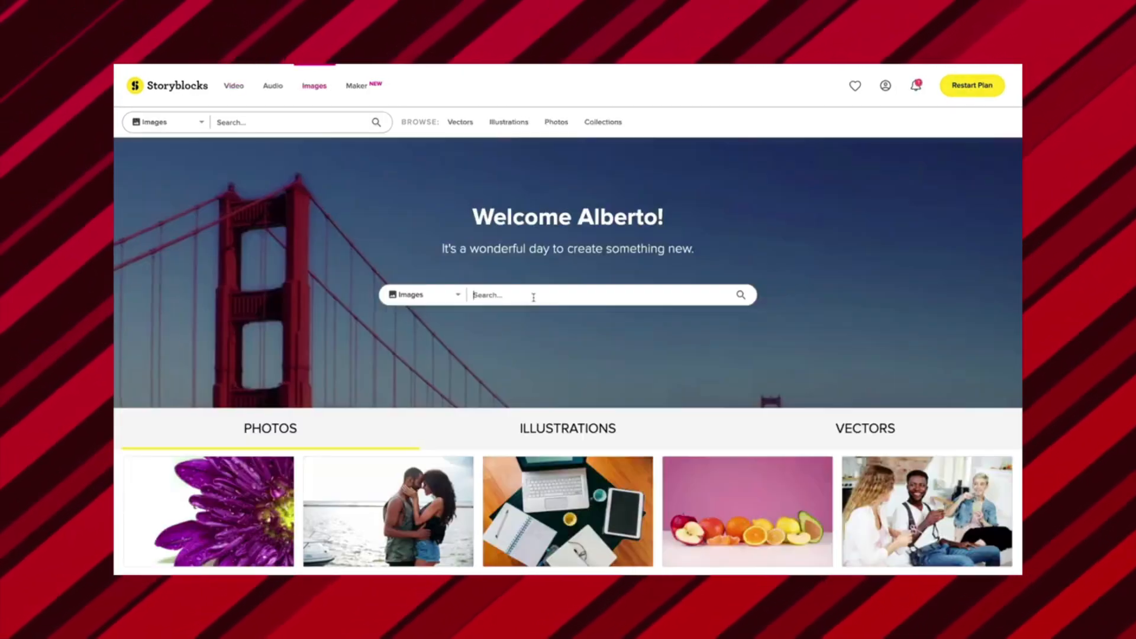
text(basketball)
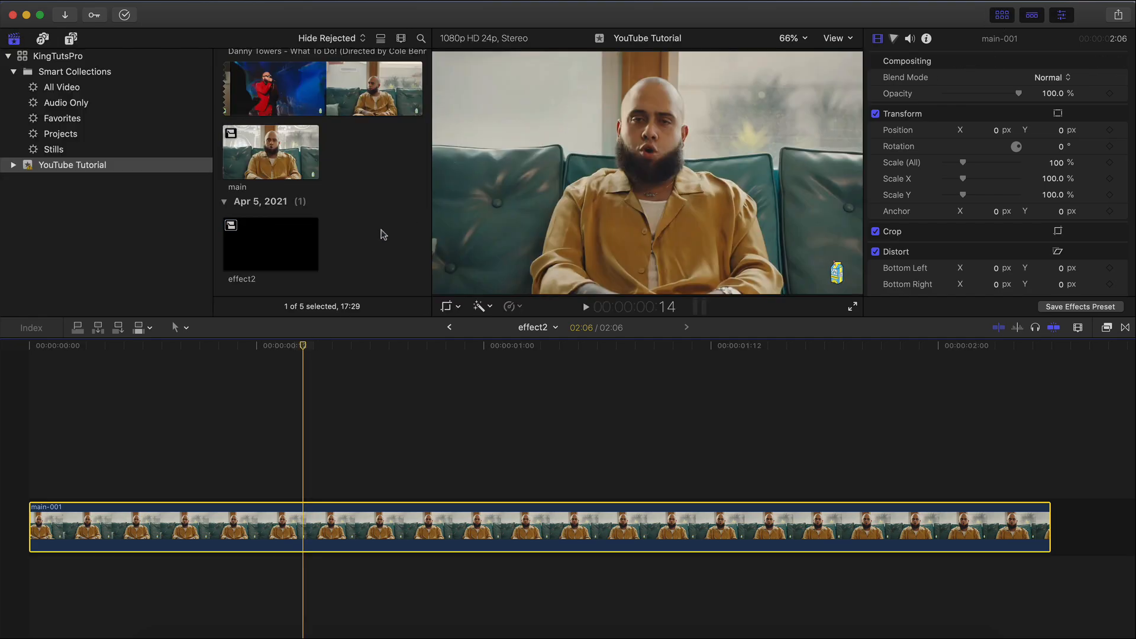
scroll(up, 3)
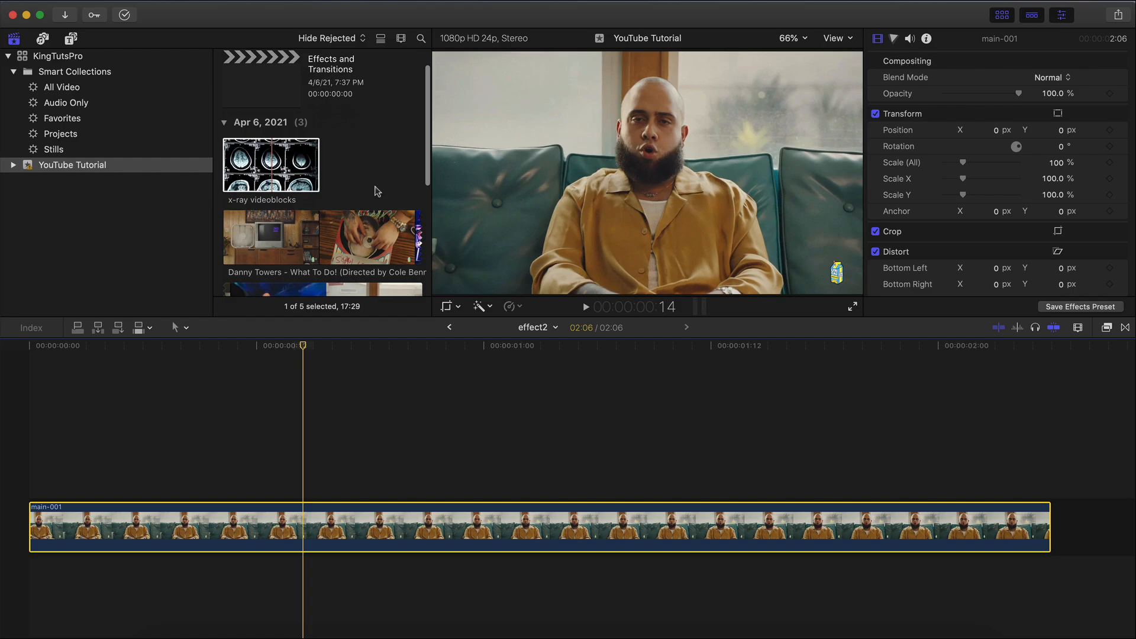
scroll(up, 3)
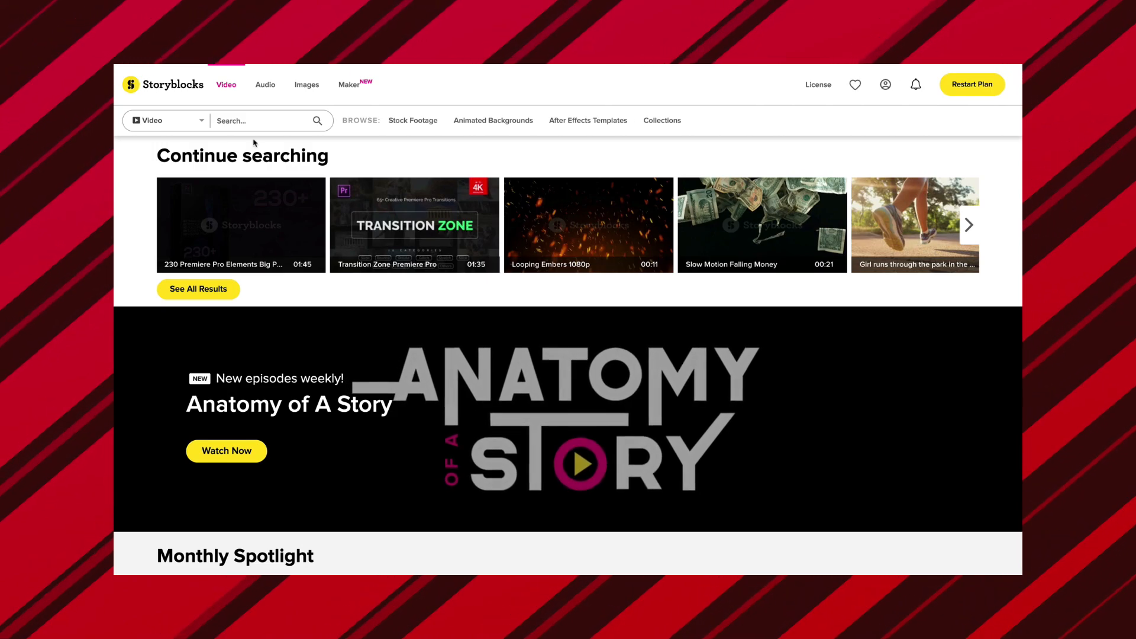
Step: Search Storyblocks footage for 'x-ray' and scan the results
text(x-ray)
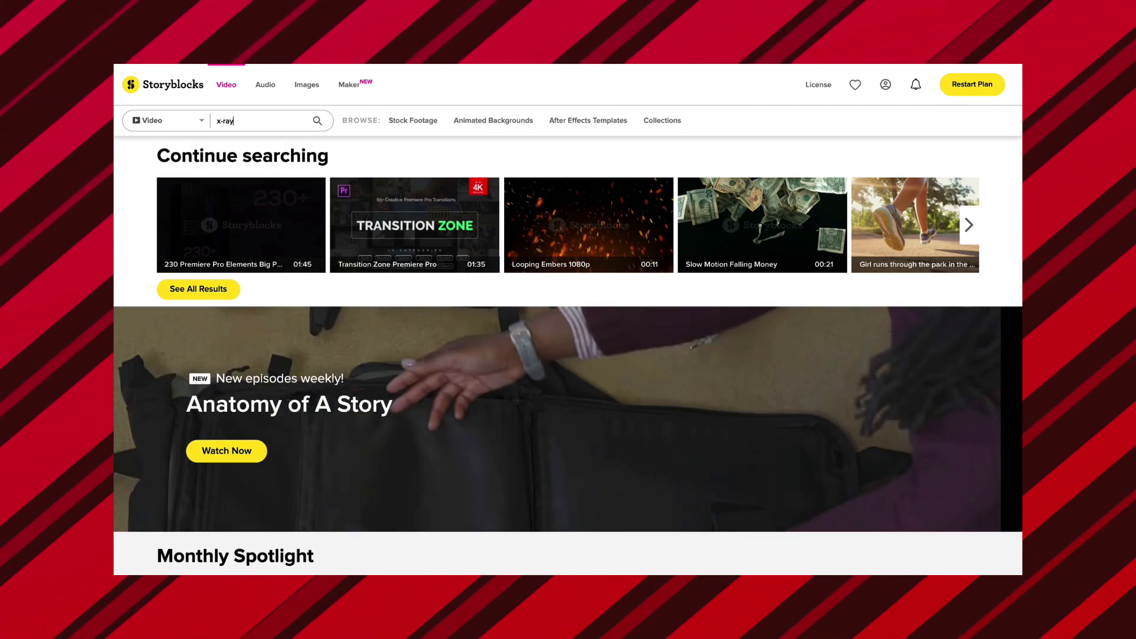
click(317, 121)
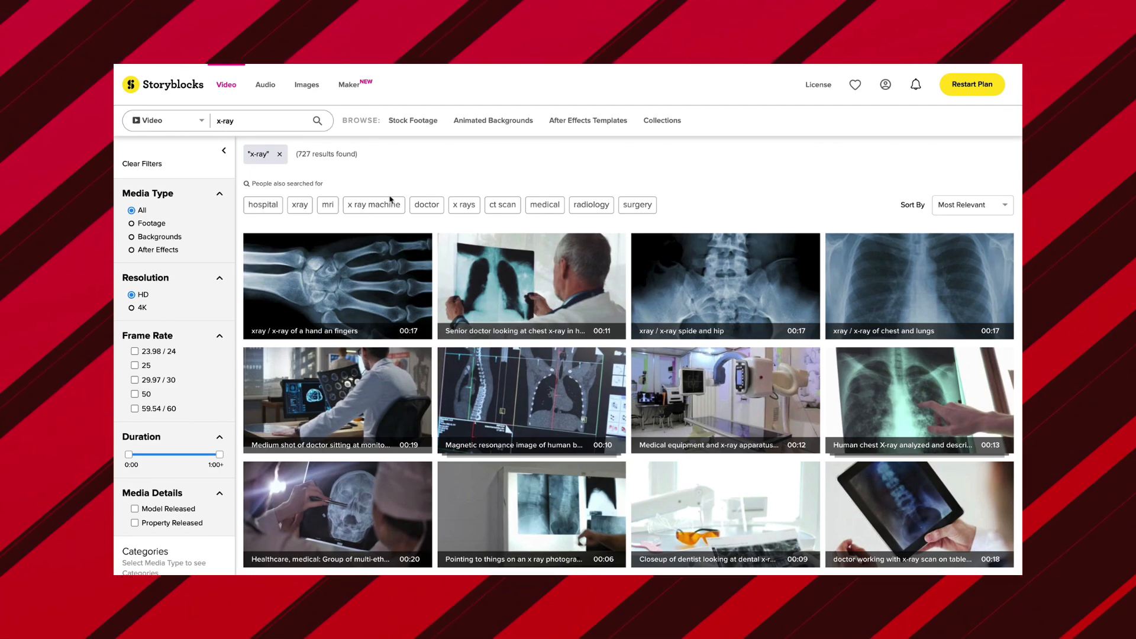
scroll(down, 3)
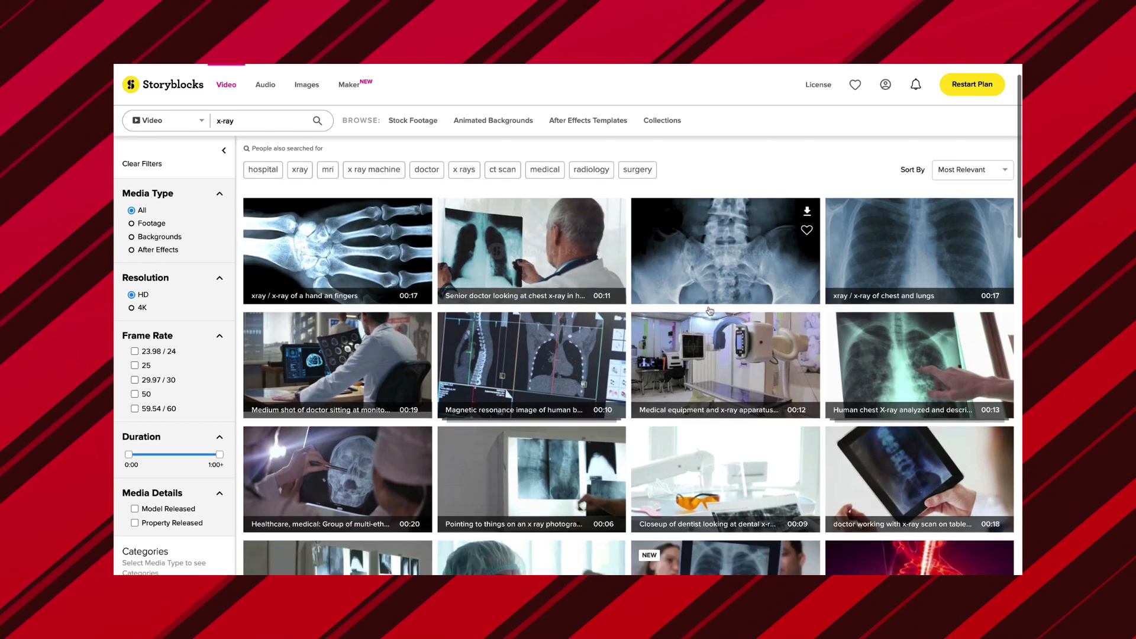
scroll(down, 3)
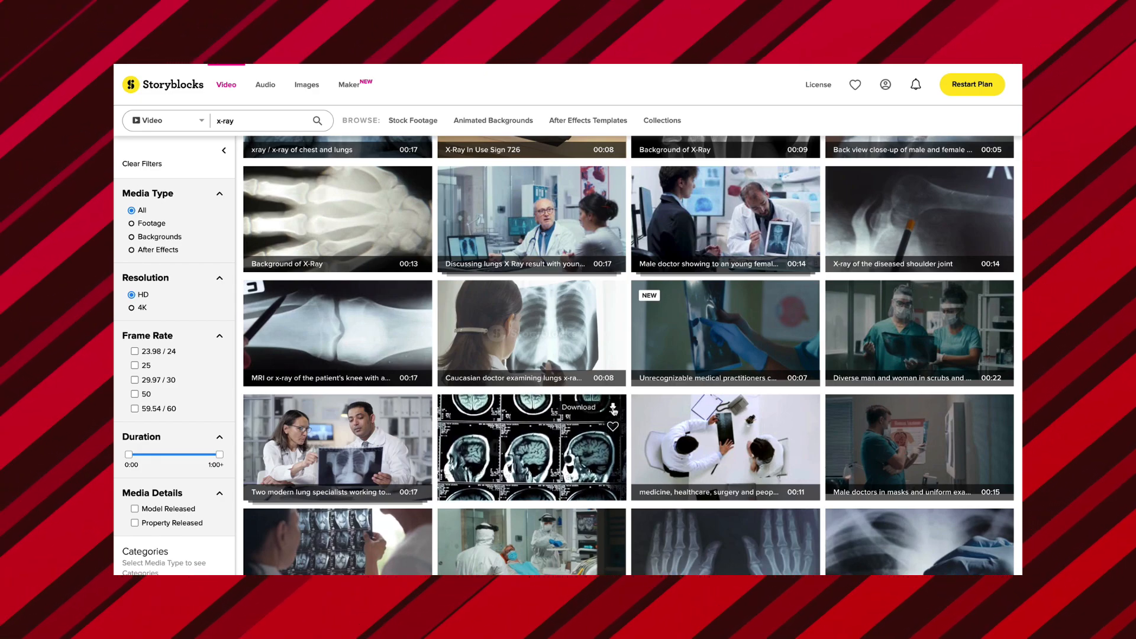
Step: Download the brain-scan MRI clip in HD MOV format
click(579, 406)
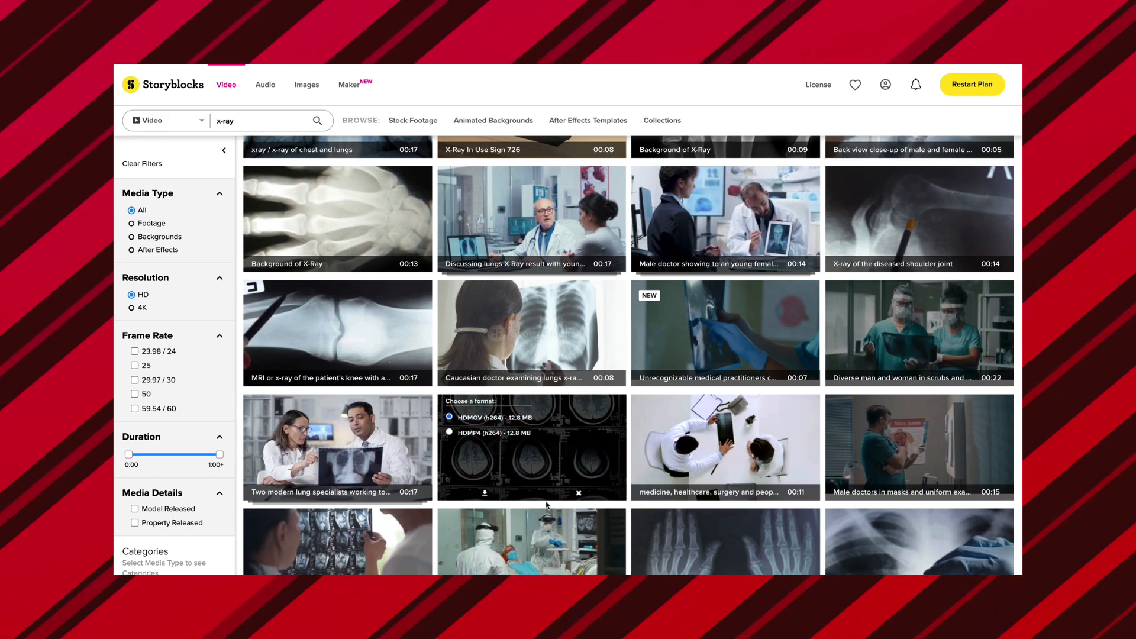
click(531, 446)
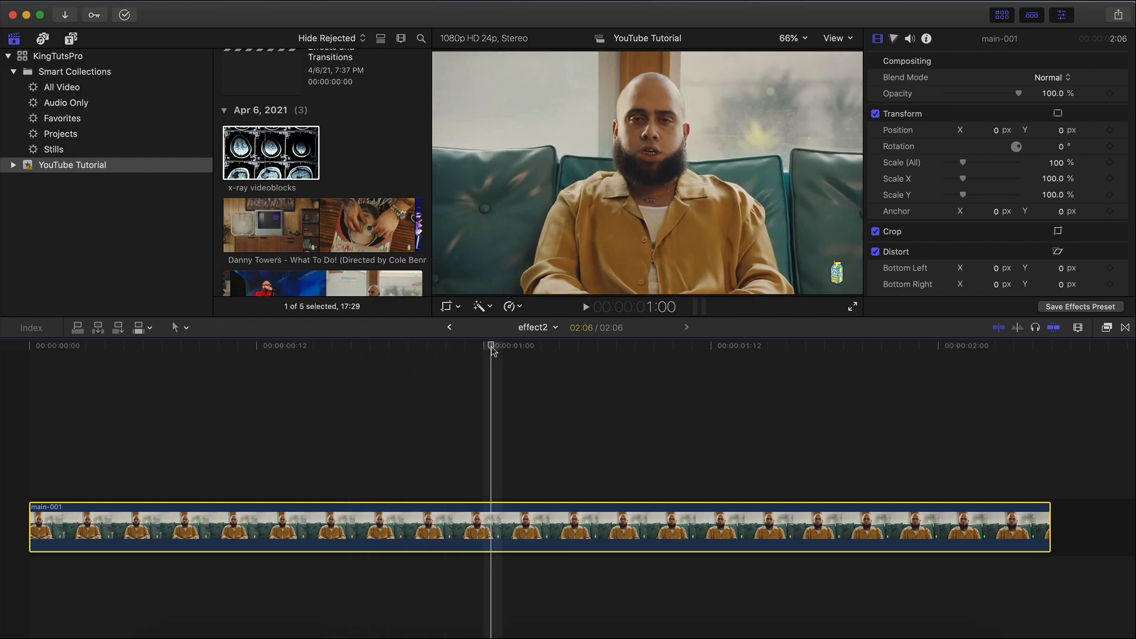
Step: Connect the x-ray videoblocks clip above main-001 on the timeline
click(233, 528)
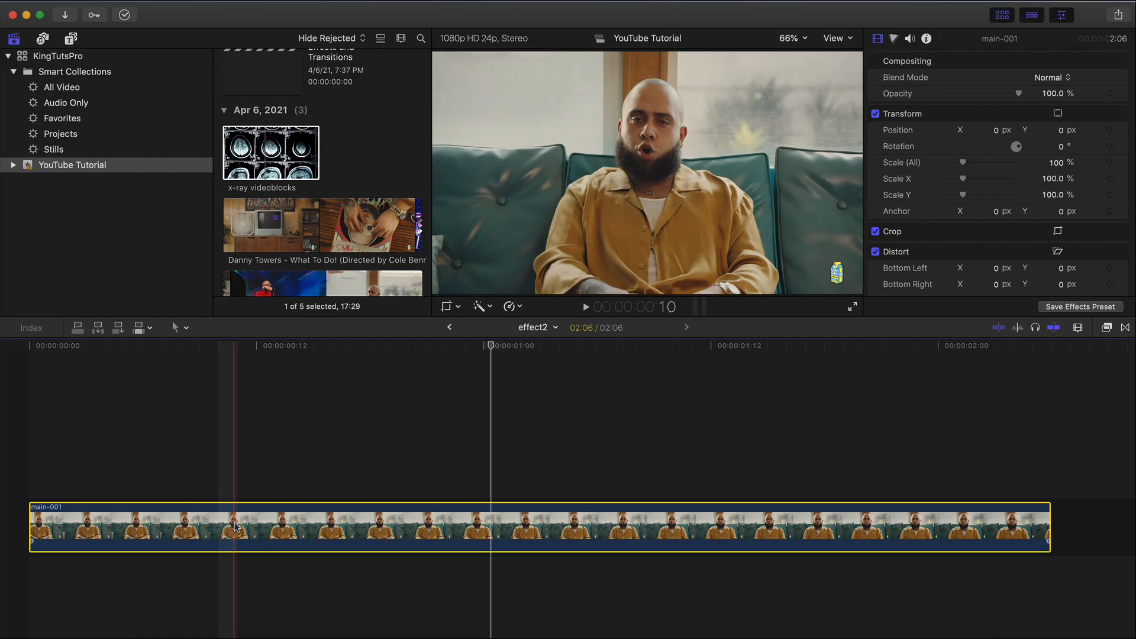
click(270, 153)
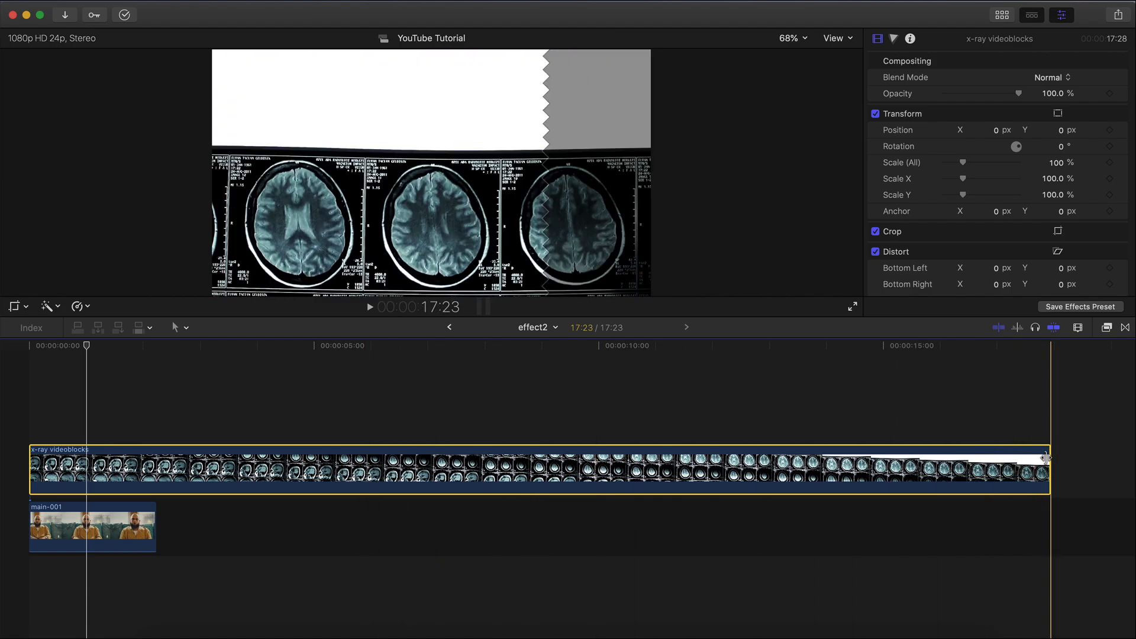
Step: Retime the x-ray clip to a custom 765% speed matching main-001's length
click(208, 345)
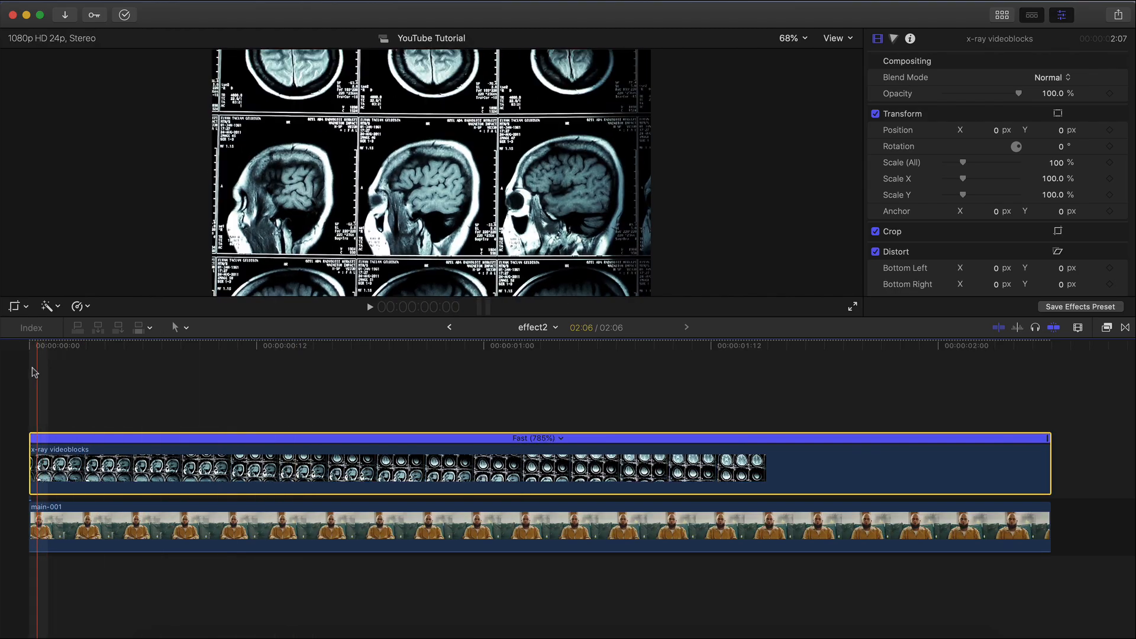
click(369, 307)
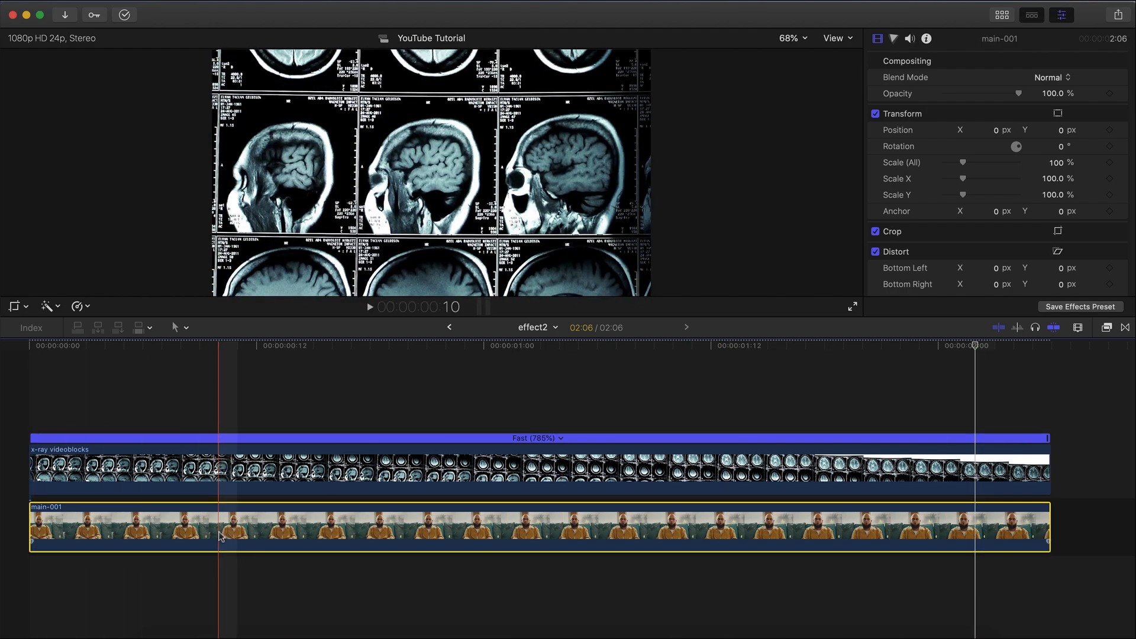
Step: Copy main-001 above the x-ray clip and apply Luma Keyer from the Keying effects
click(508, 470)
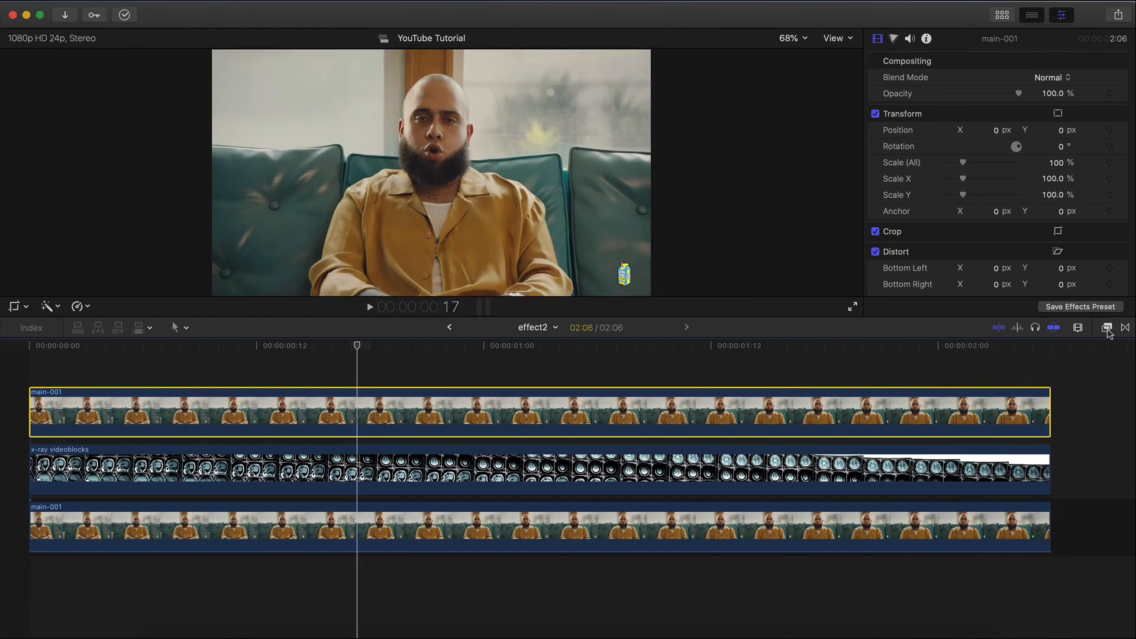
click(1107, 327)
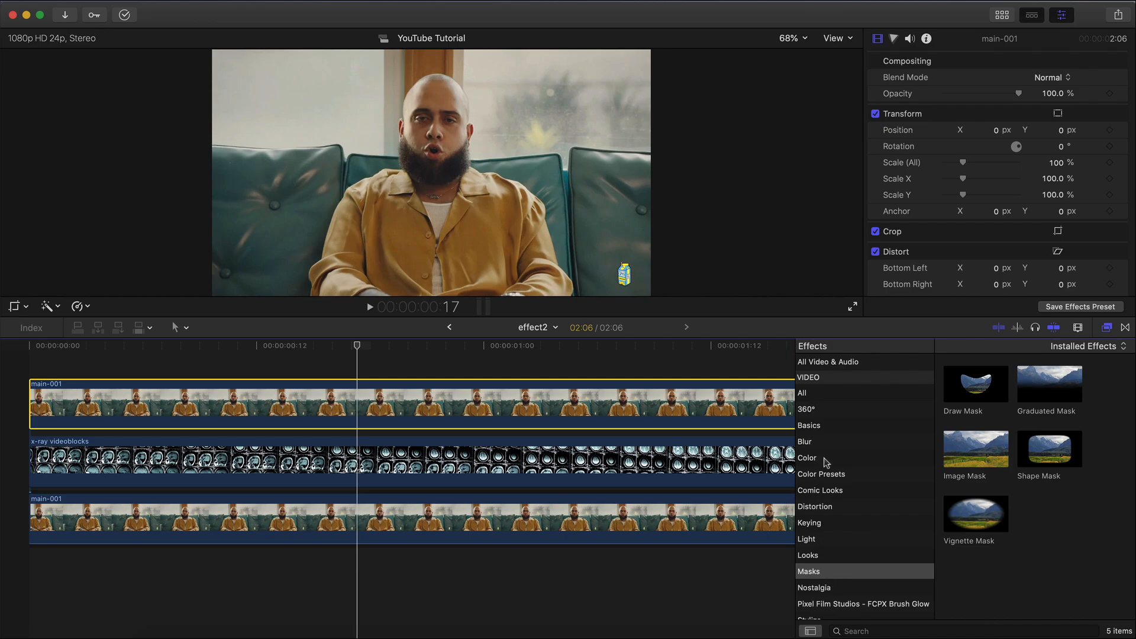
click(810, 521)
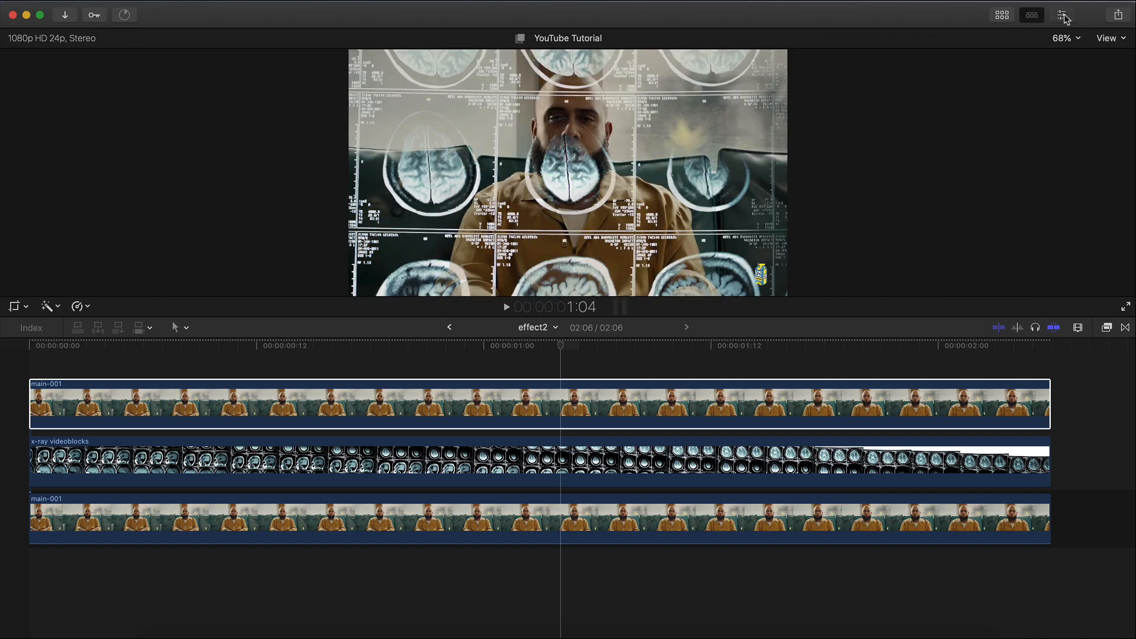
Step: Invert the Luma Keyer in the Inspector so the man shows over faint brain scans
click(1060, 14)
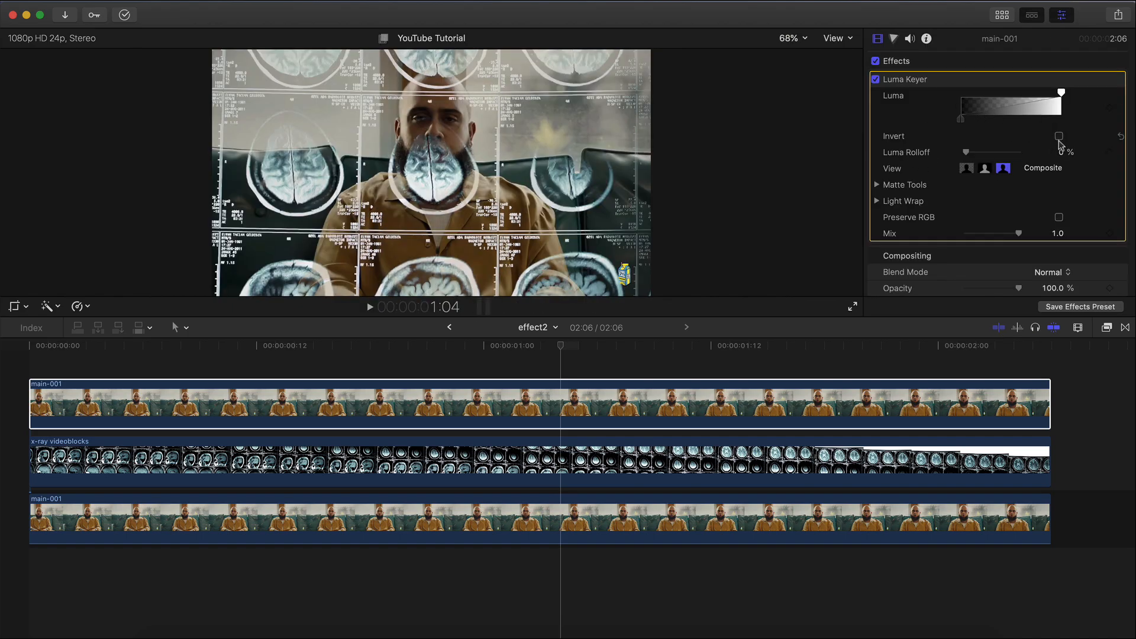
click(1058, 135)
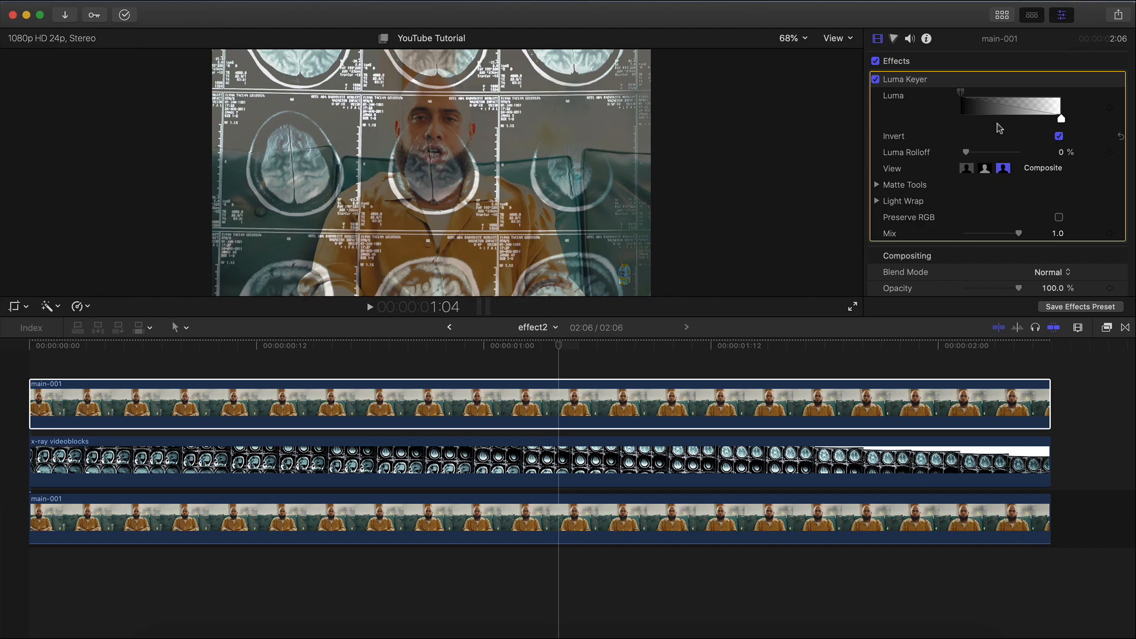
mouse_move(553, 149)
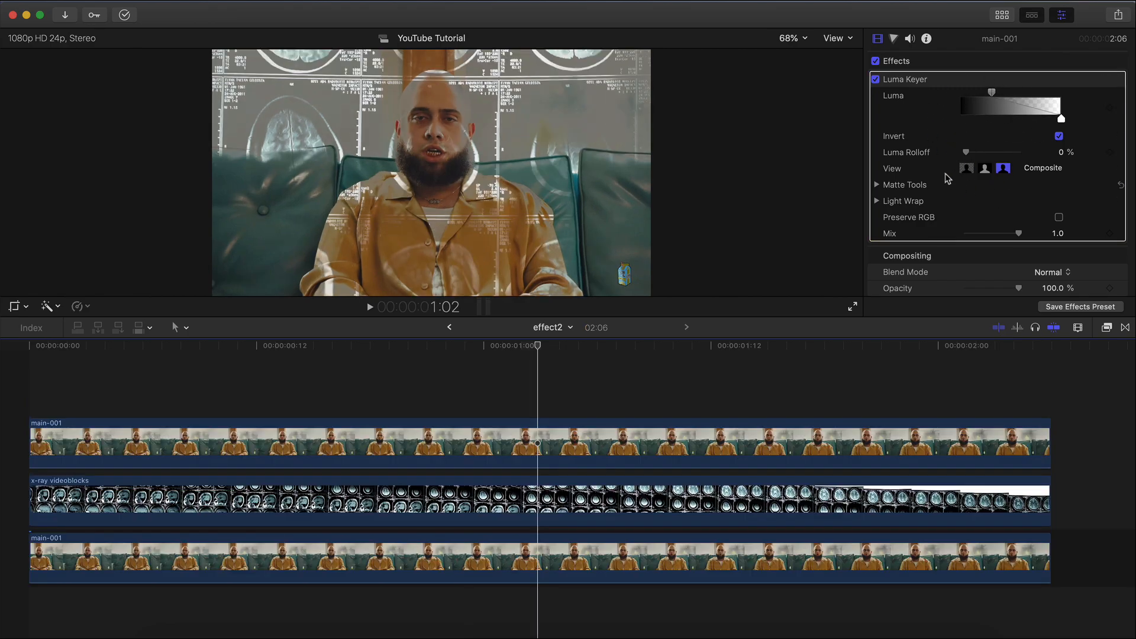
Step: Duplicate the keyed main-001 onto the top lane and apply a Draw Mask effect to it
click(395, 346)
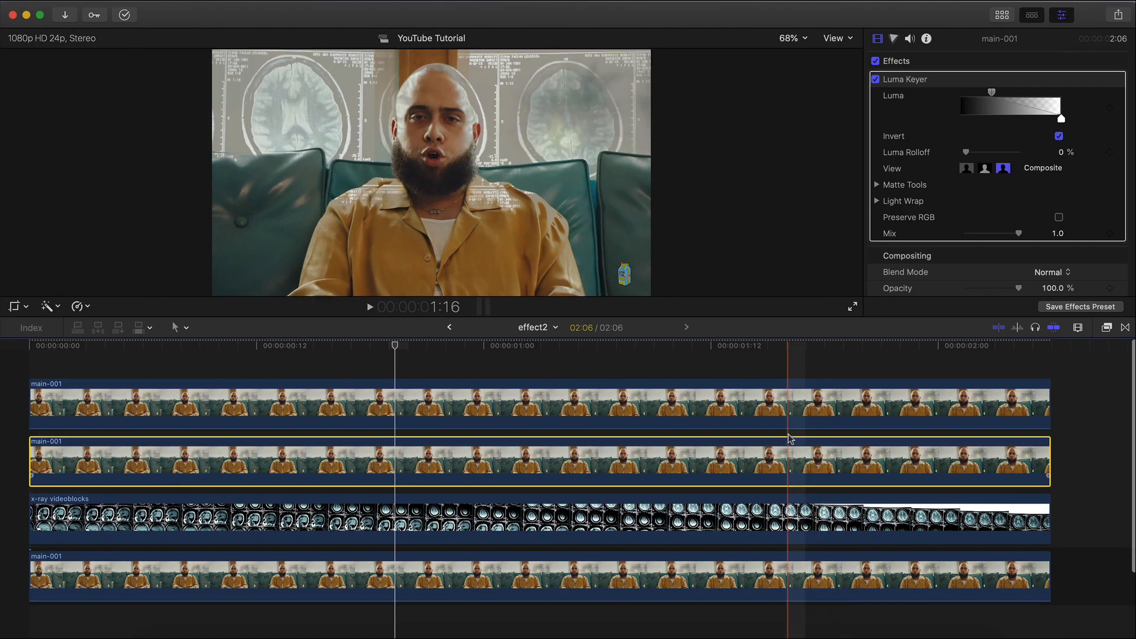
click(446, 405)
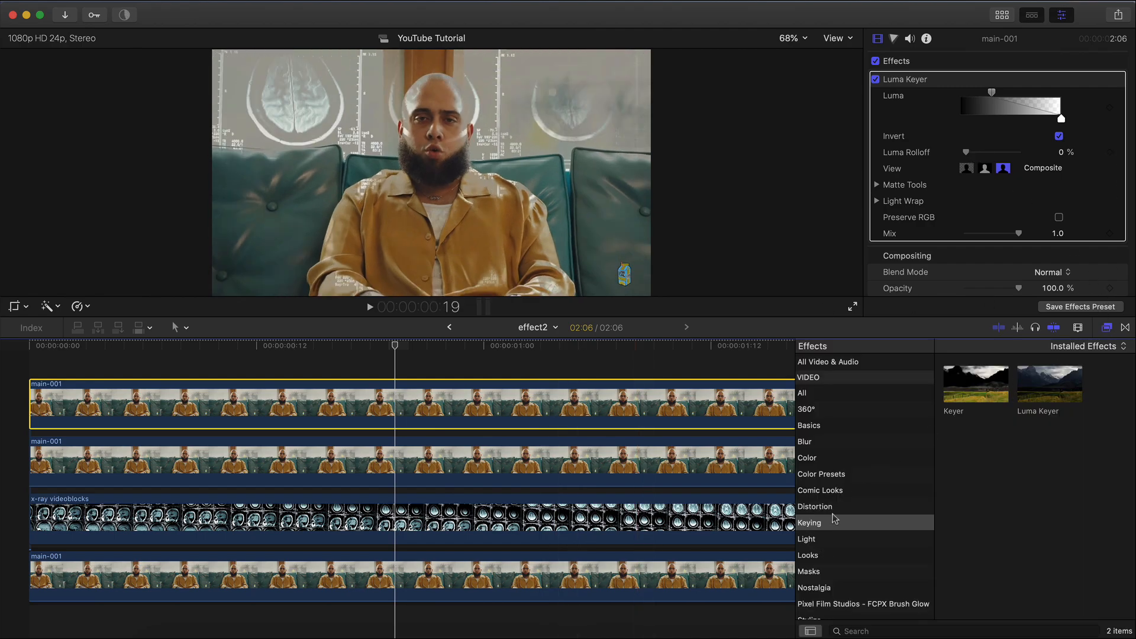
click(808, 570)
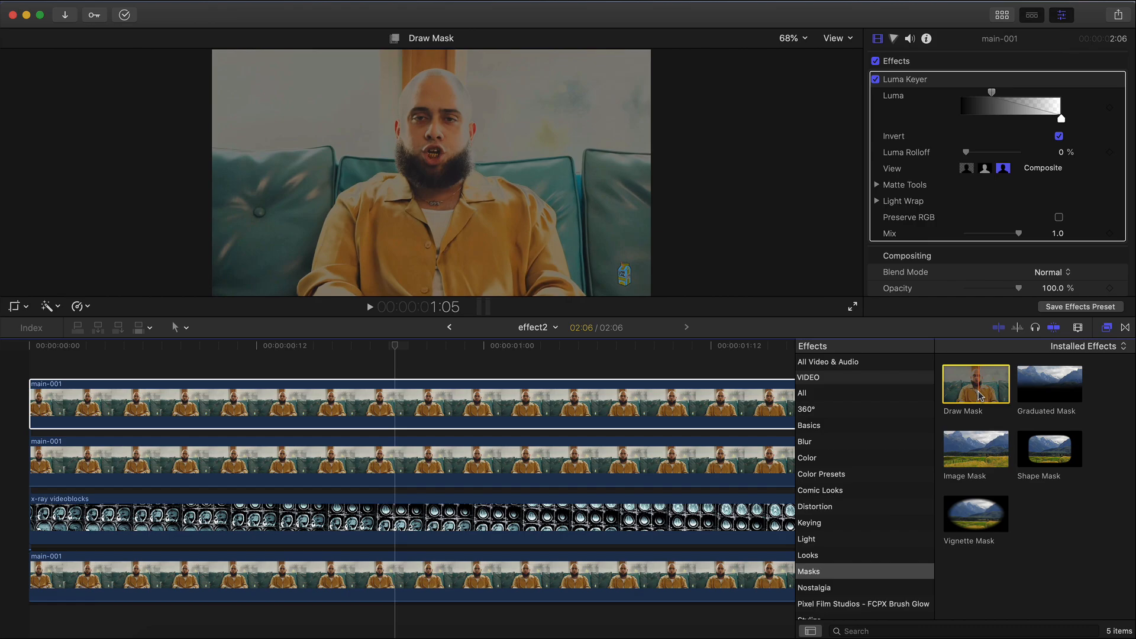
double_click(975, 384)
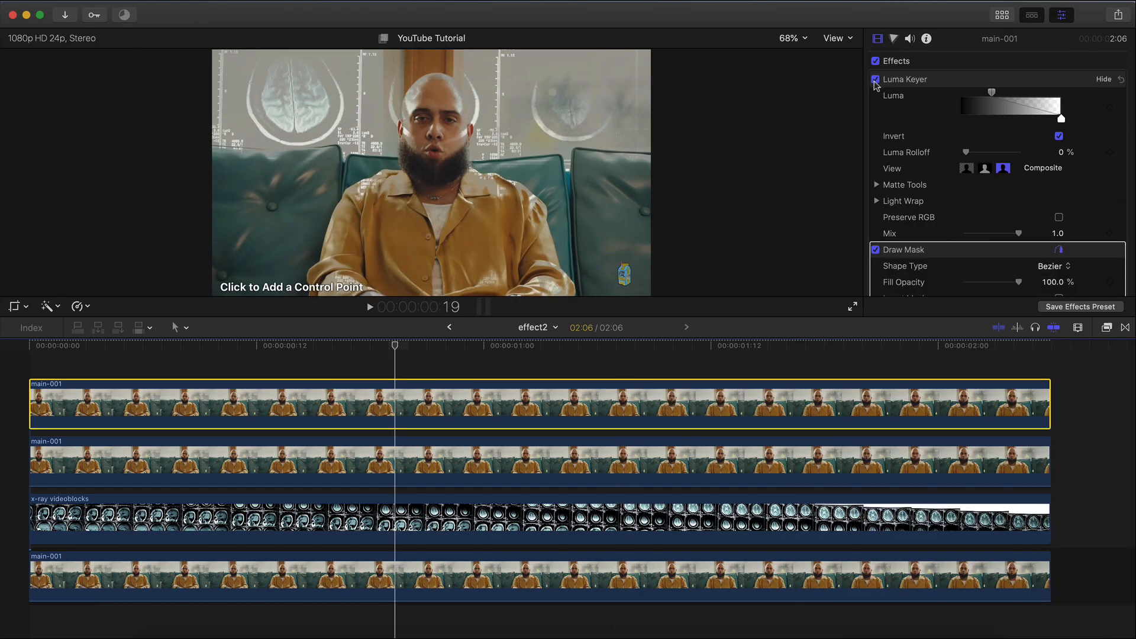
Step: Switch off the top clip's Luma Keyer and bring its Draw Mask settings into view
click(875, 79)
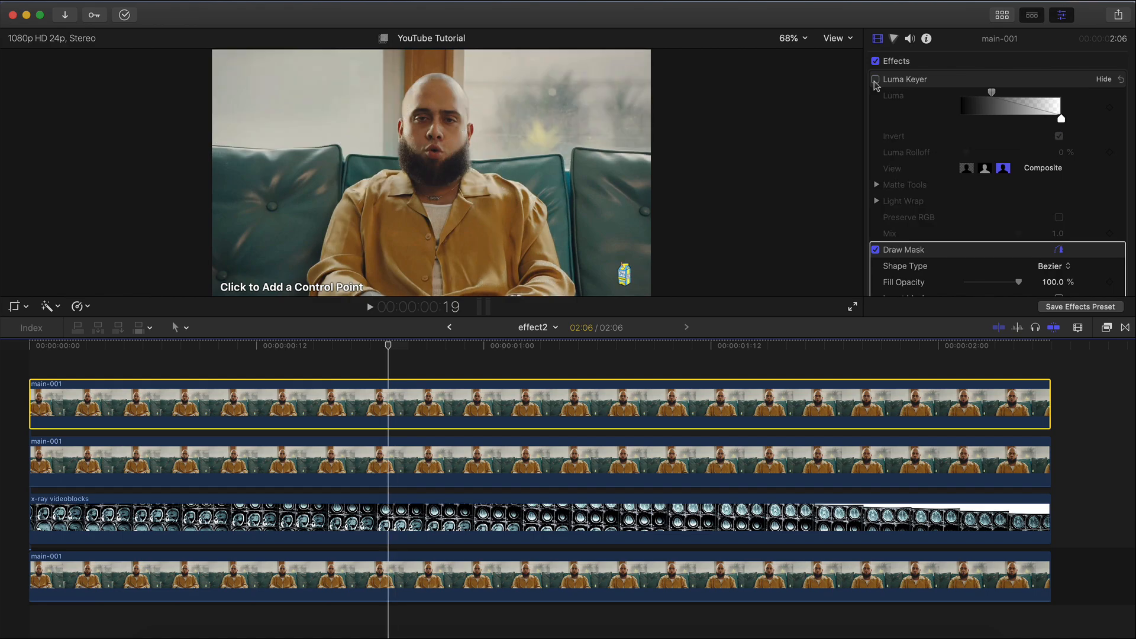
scroll(down, 3)
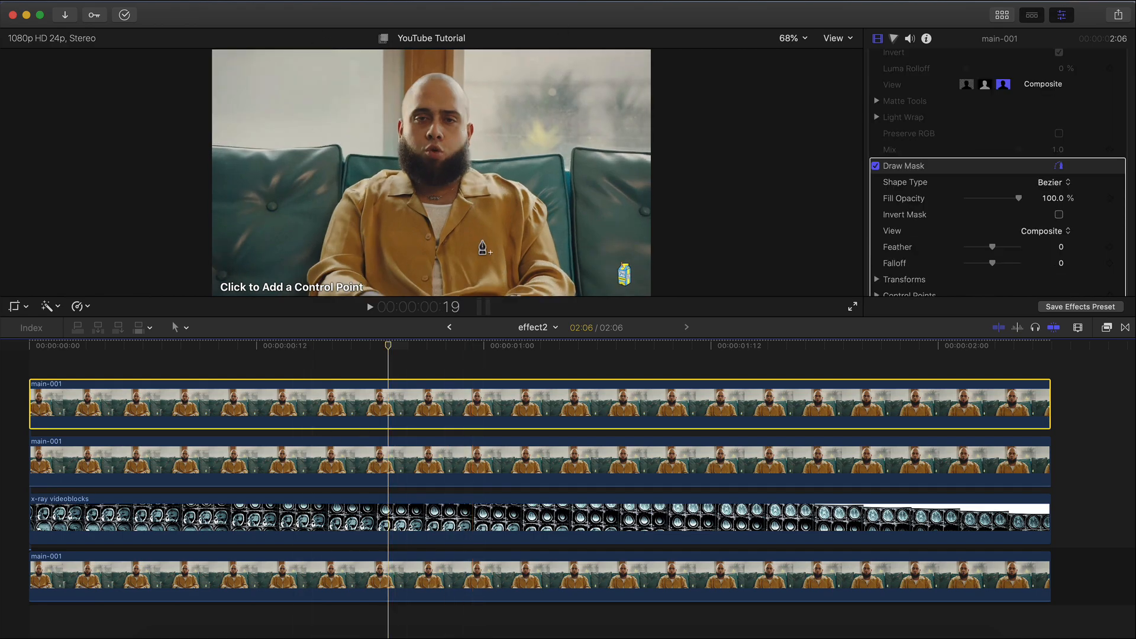
mouse_move(347, 214)
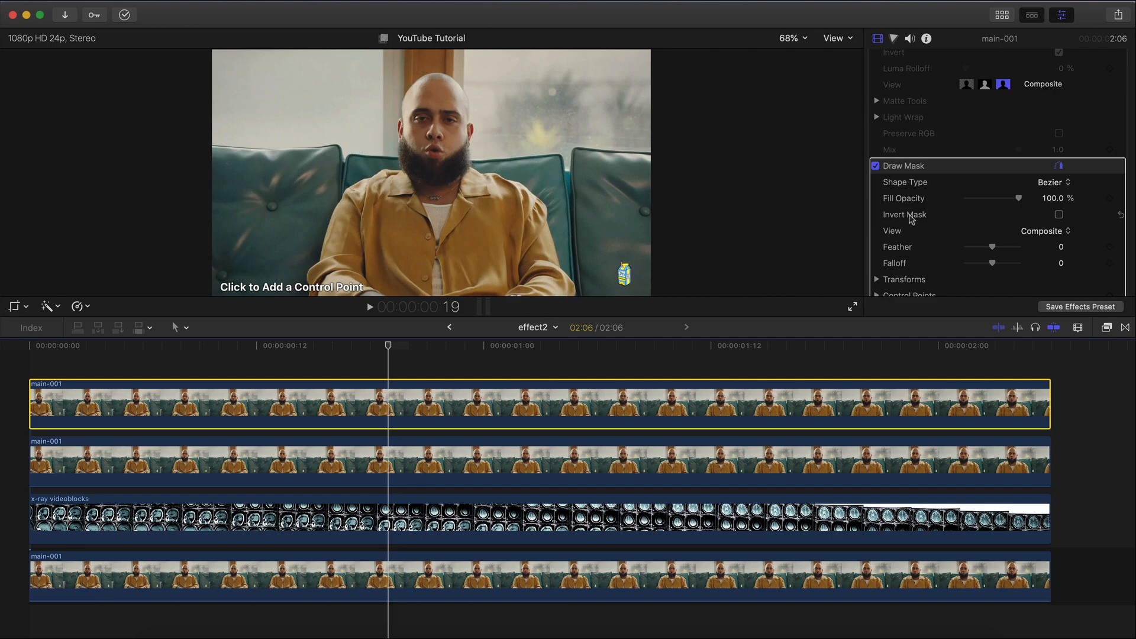
scroll(down, 3)
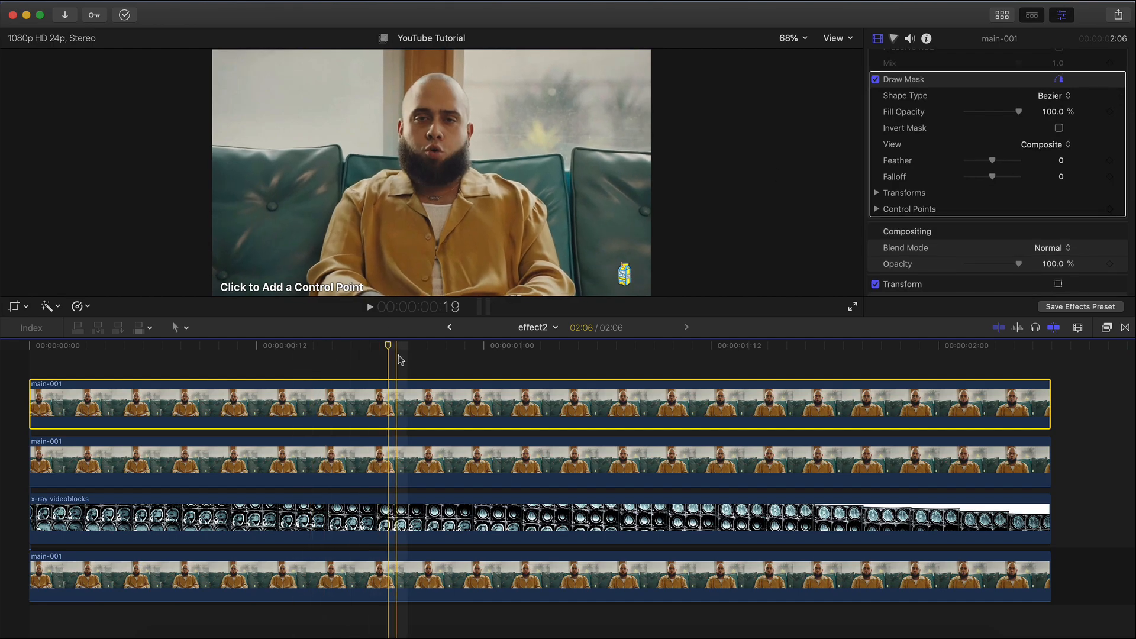
Step: At 50% viewer zoom, outline the subject's head and body with a linear draw mask
click(793, 38)
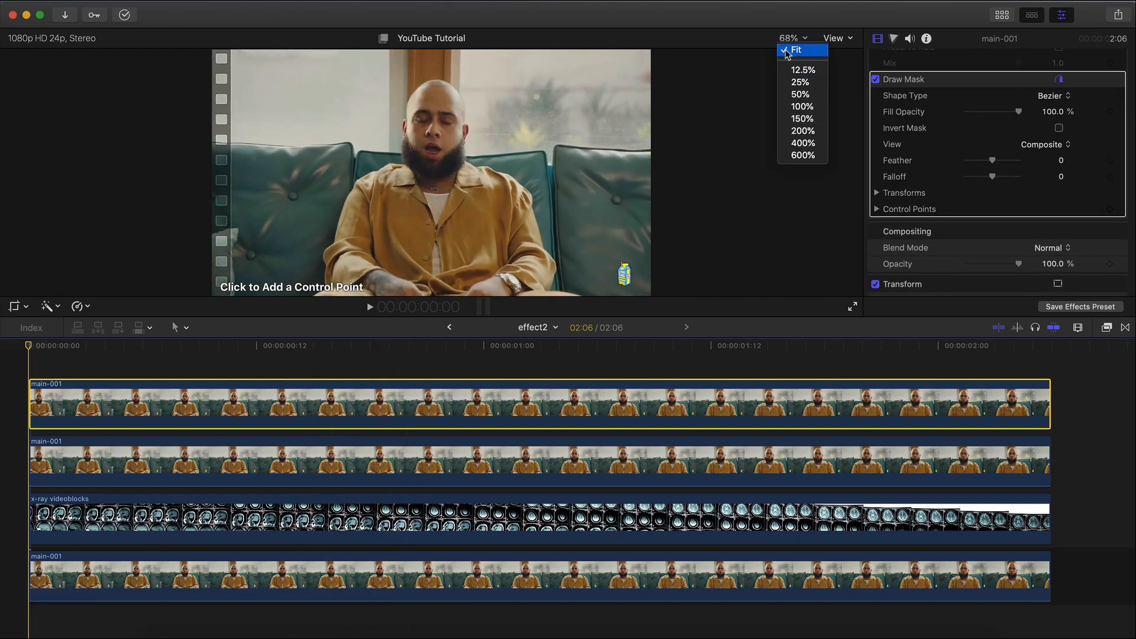
click(799, 95)
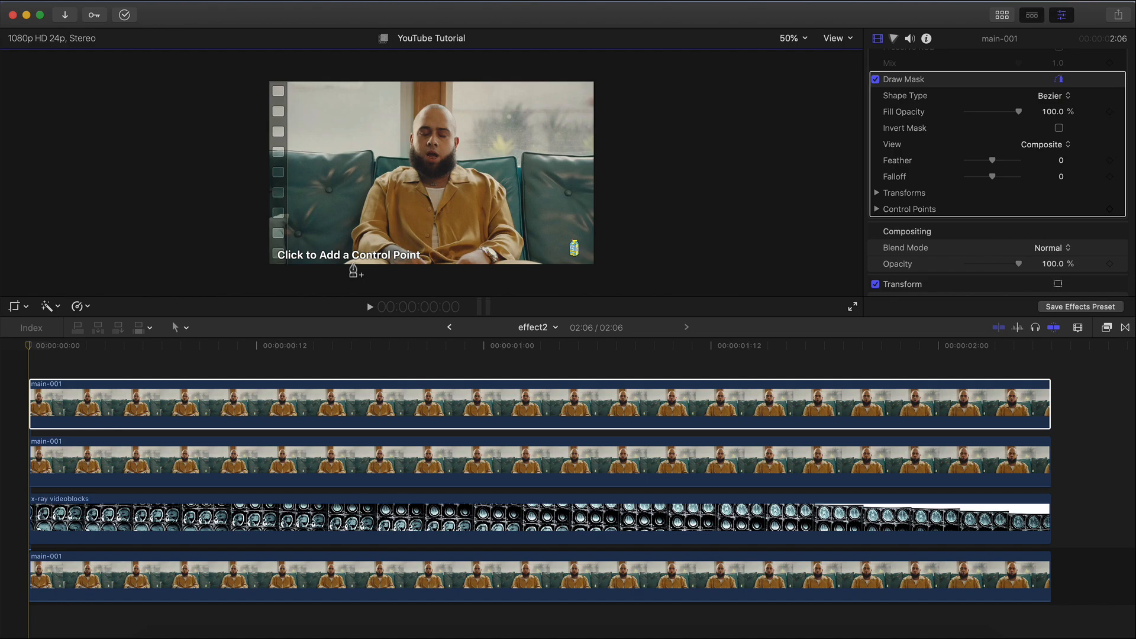
click(320, 205)
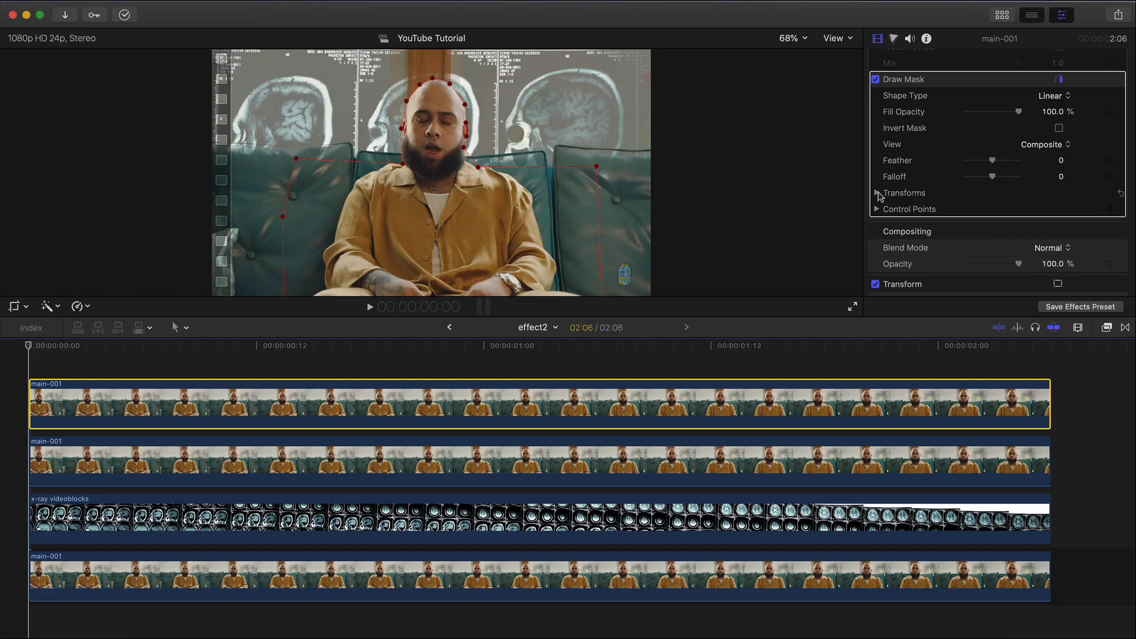
Step: Add starting keyframes for the mask's position, rotation, scale and control points at the first frame
click(877, 193)
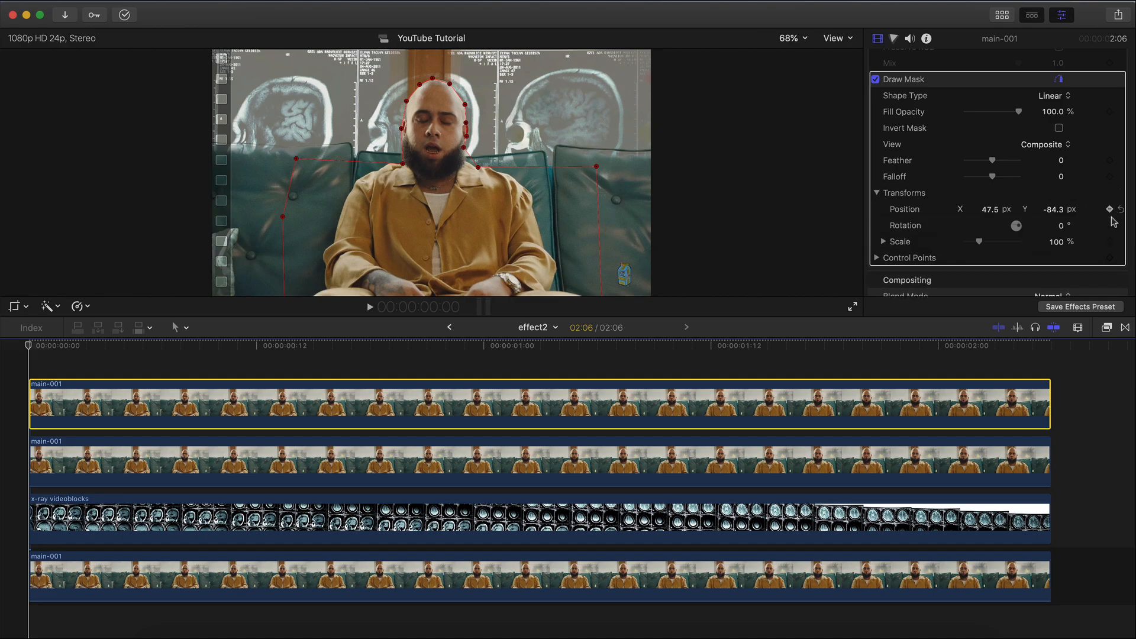
click(1109, 224)
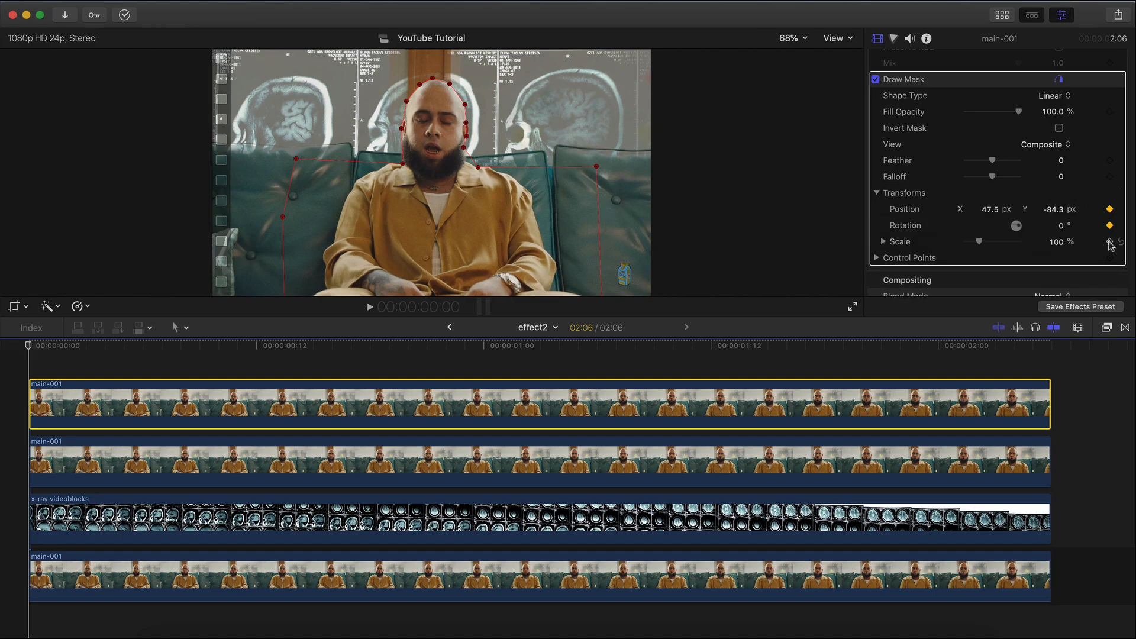
click(877, 192)
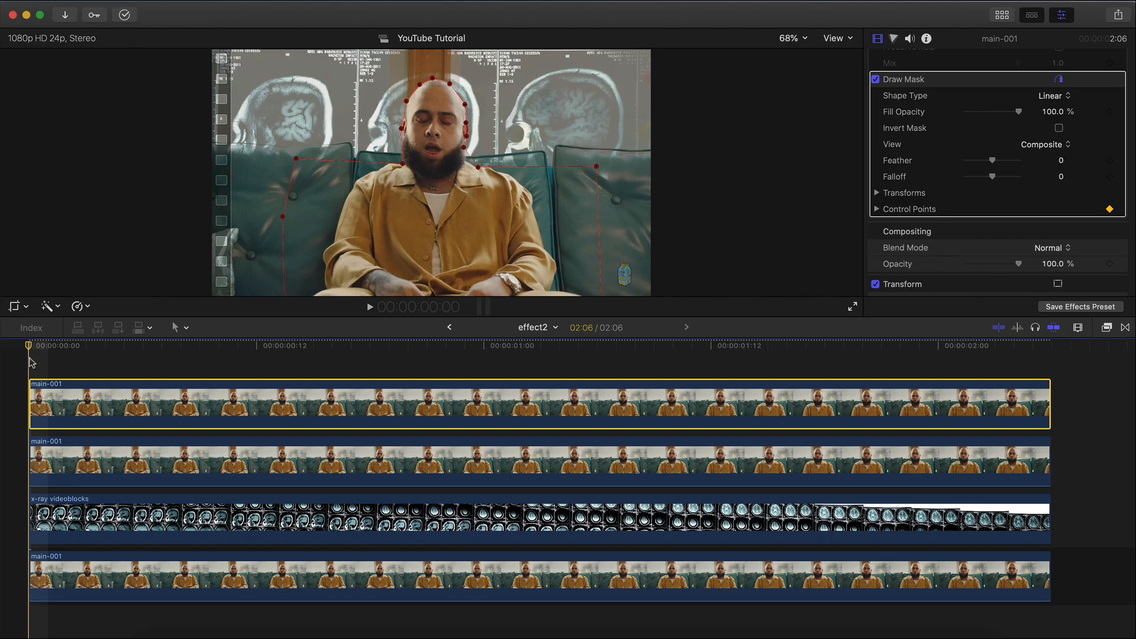
Step: Reposition Draw Mask control points at frames 10 and 20 so the outline follows the head
click(218, 345)
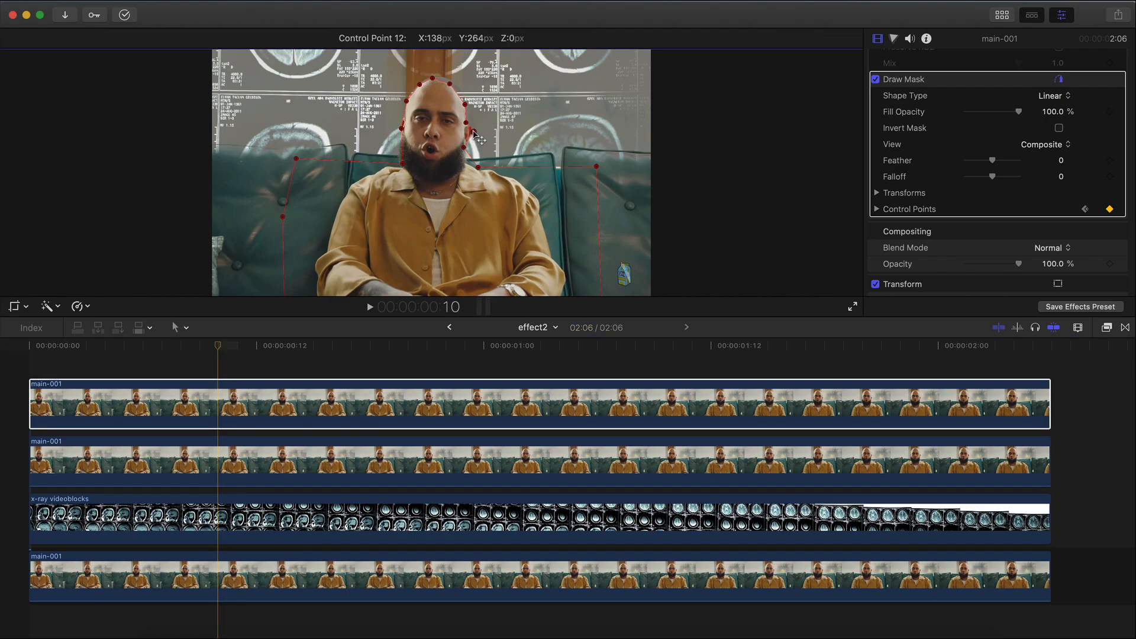
click(220, 348)
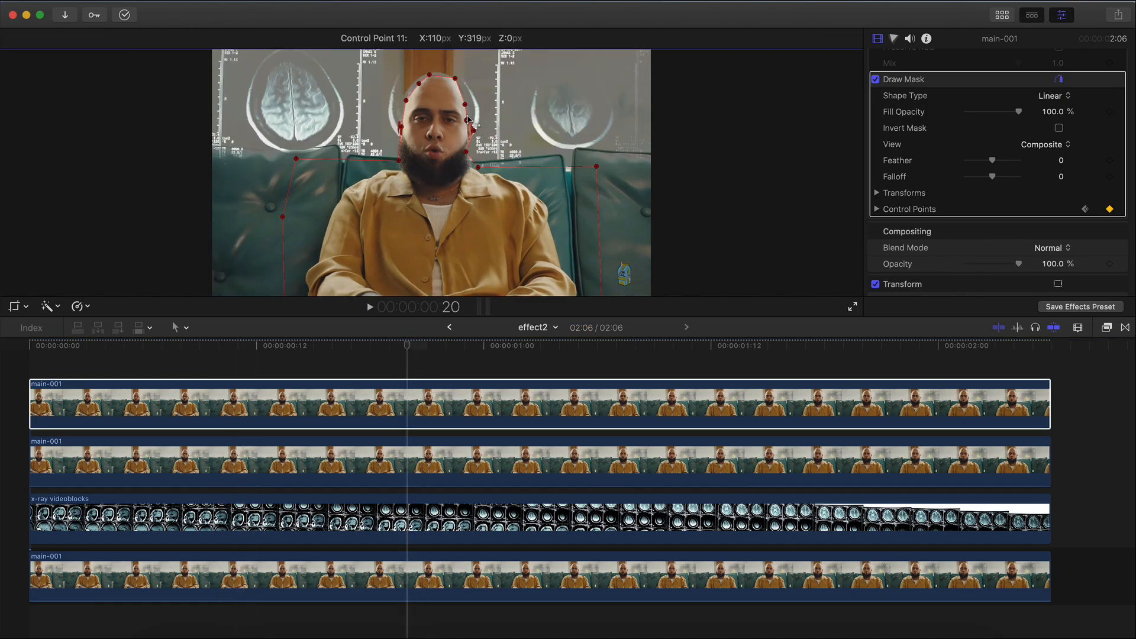
click(466, 96)
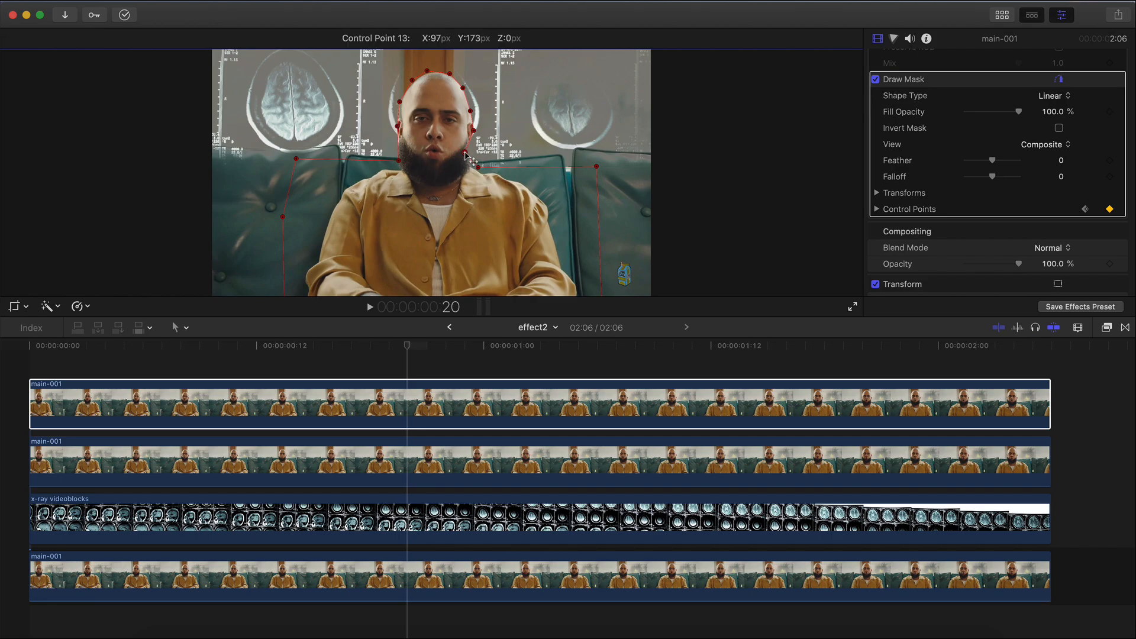
mouse_move(599, 140)
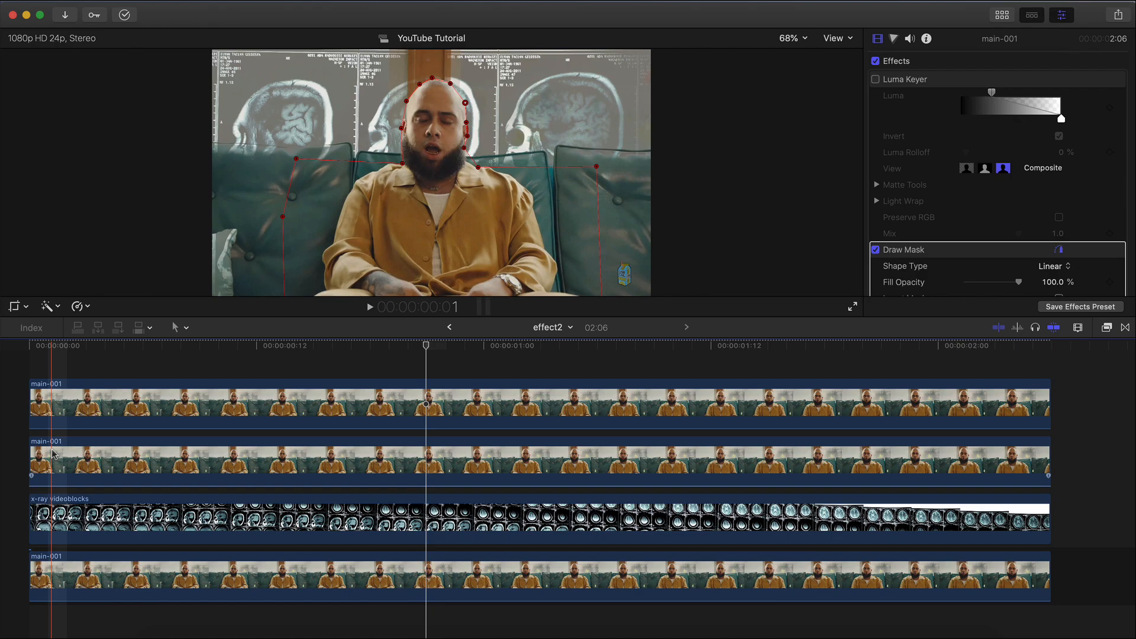
click(640, 348)
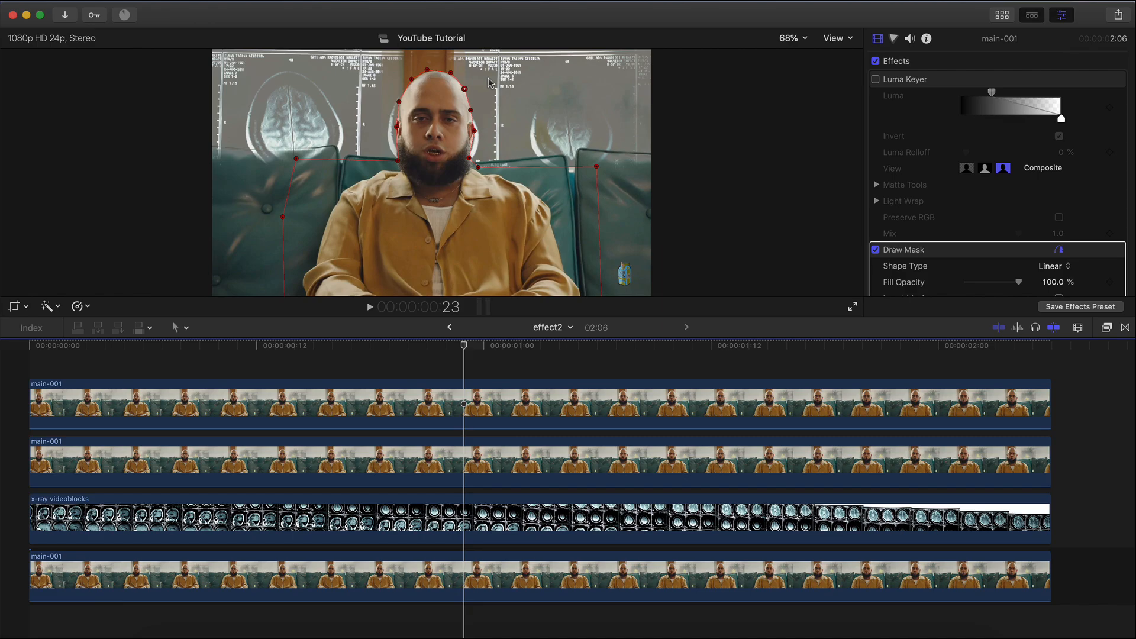
click(103, 345)
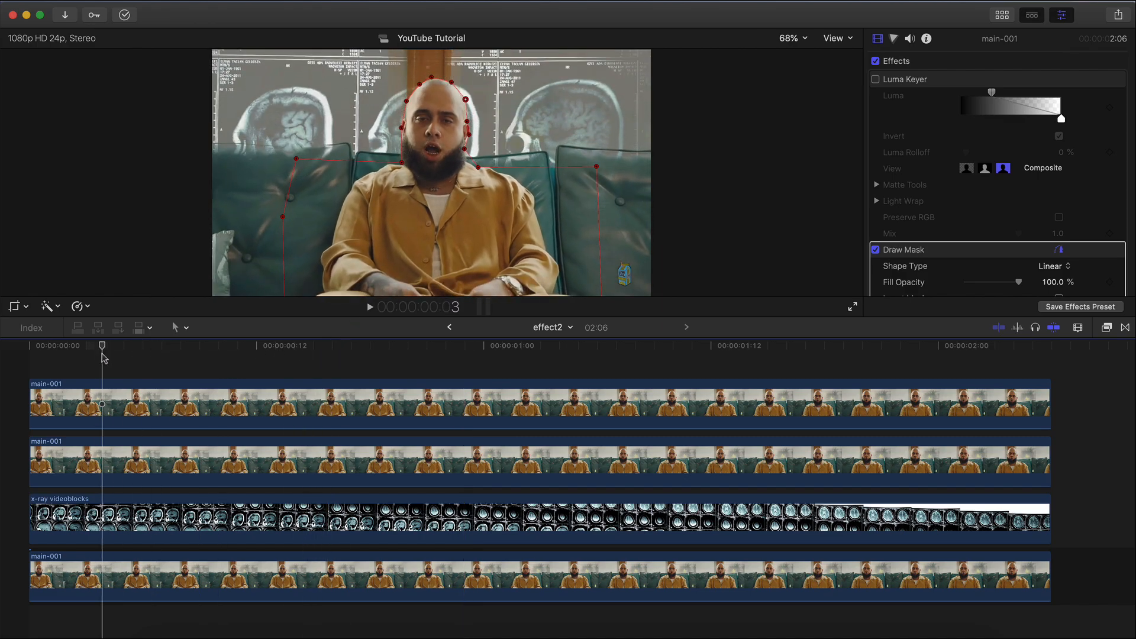
click(517, 346)
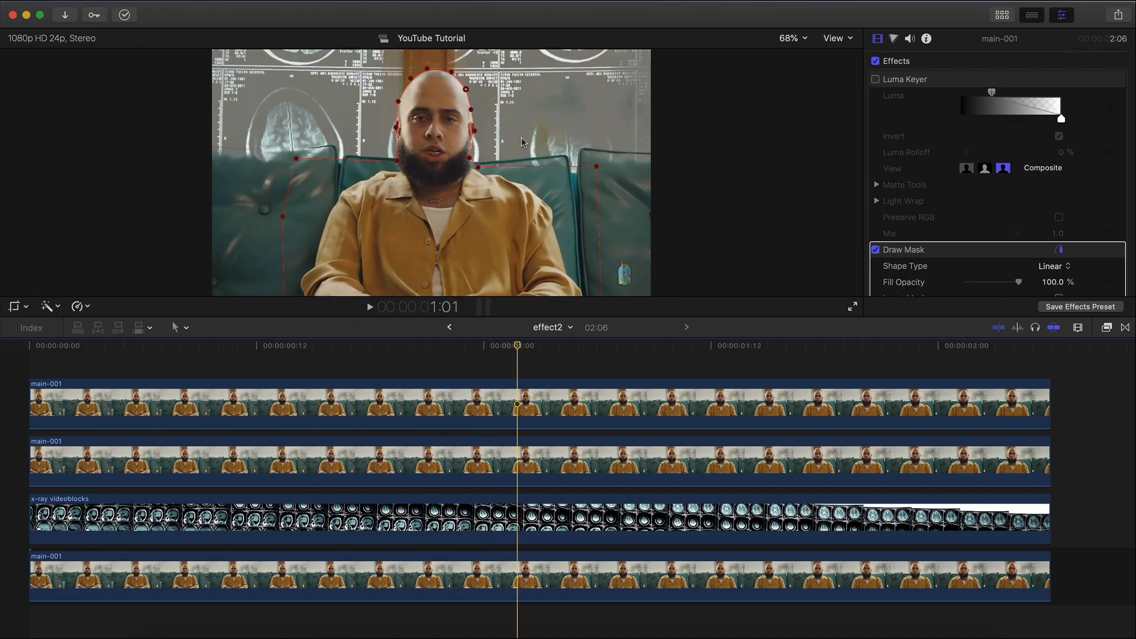
click(355, 345)
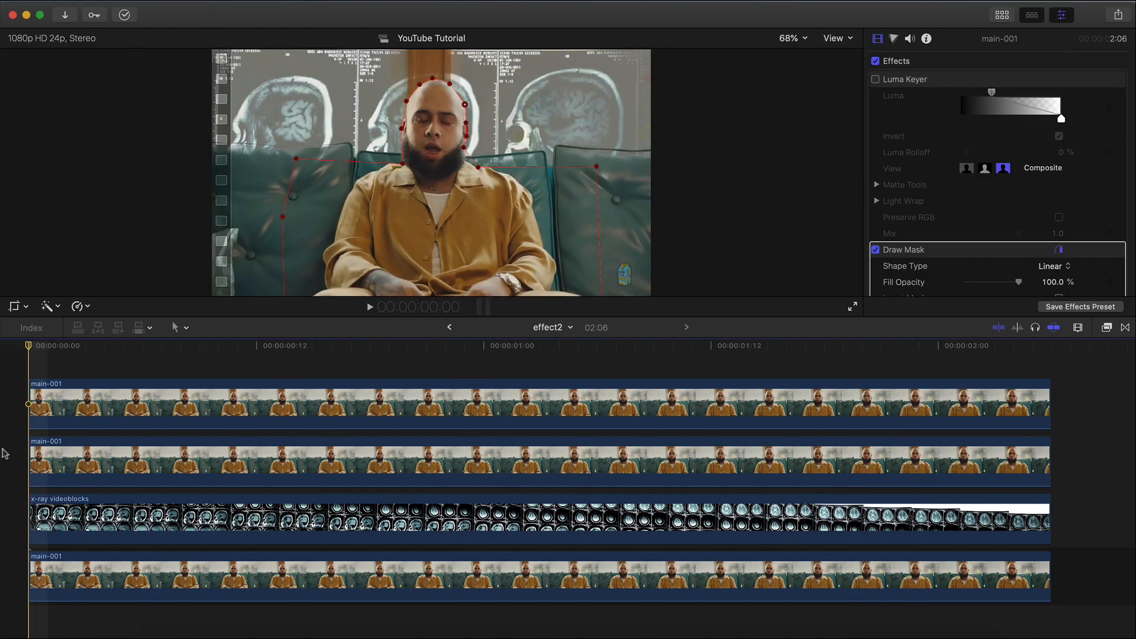
Step: Feather the Draw Mask to -10 and refine head points at frames 8 and 16, then review playback
click(389, 345)
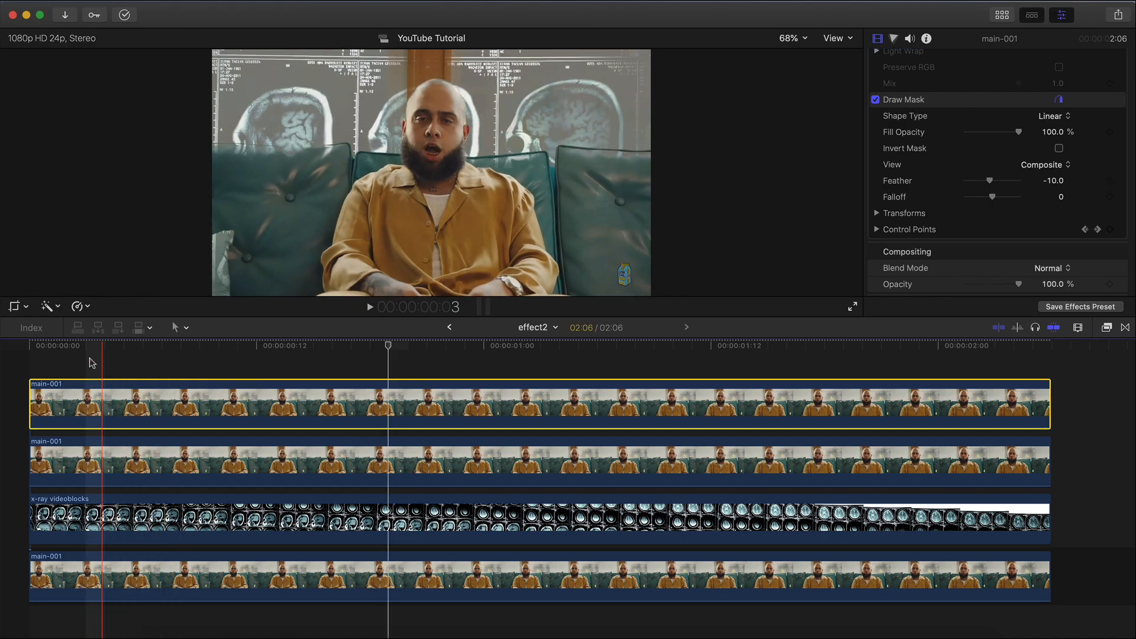
click(183, 345)
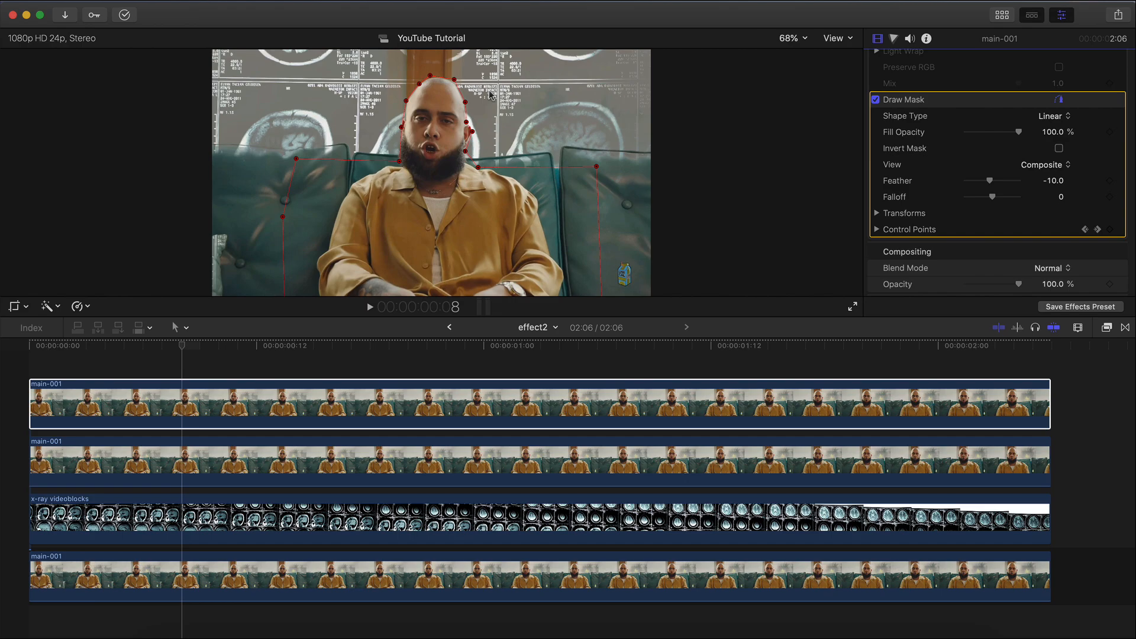
click(470, 100)
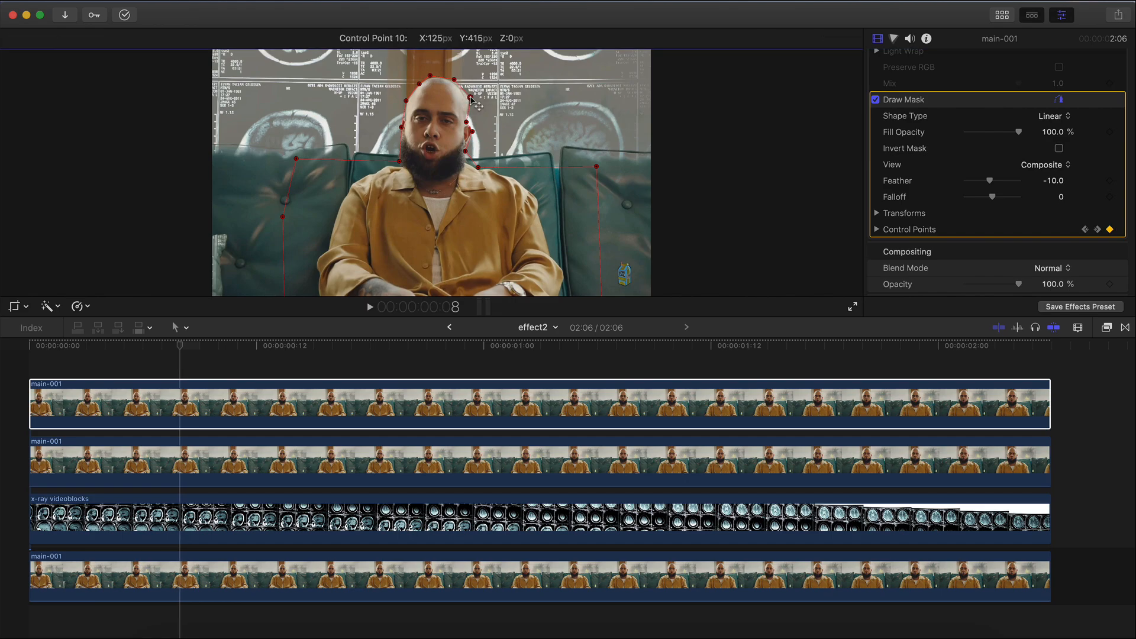
click(368, 306)
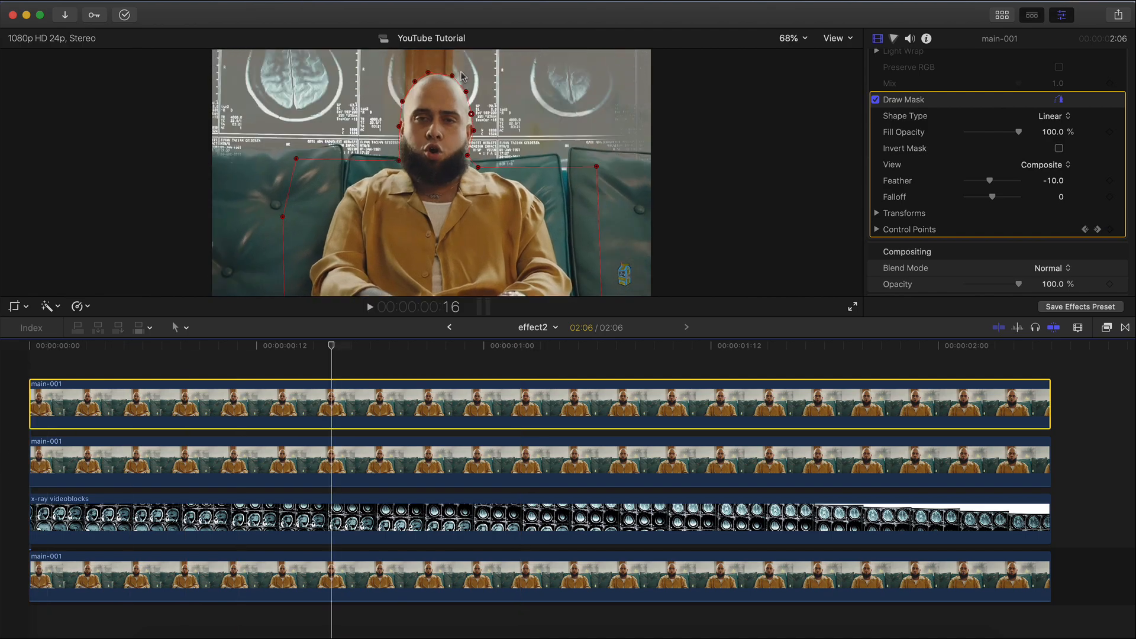
mouse_move(474, 96)
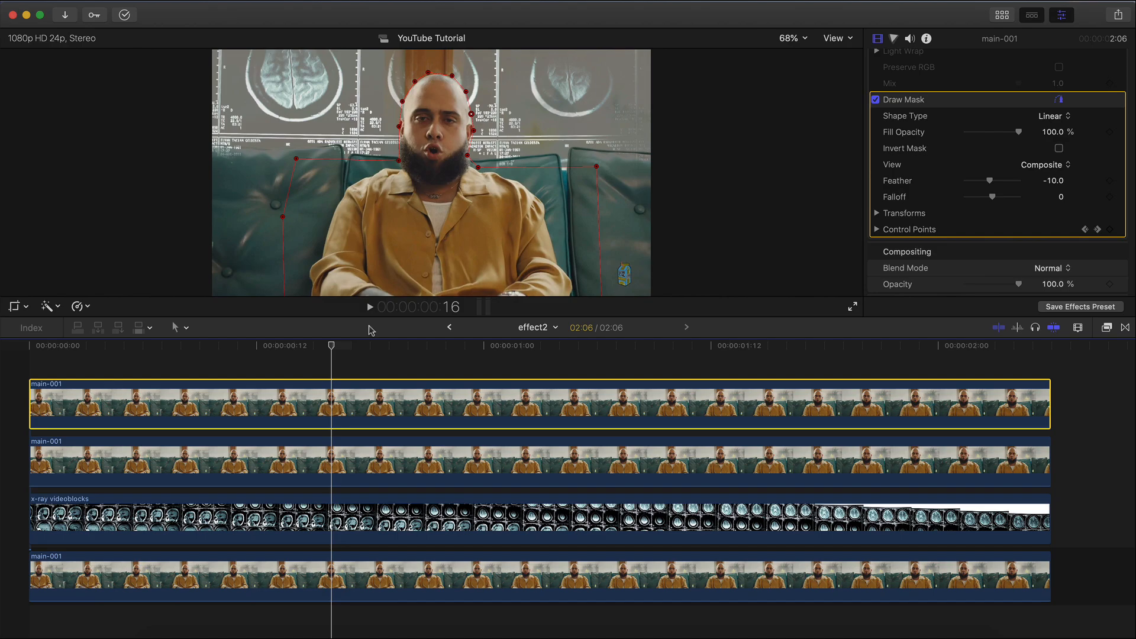
click(369, 307)
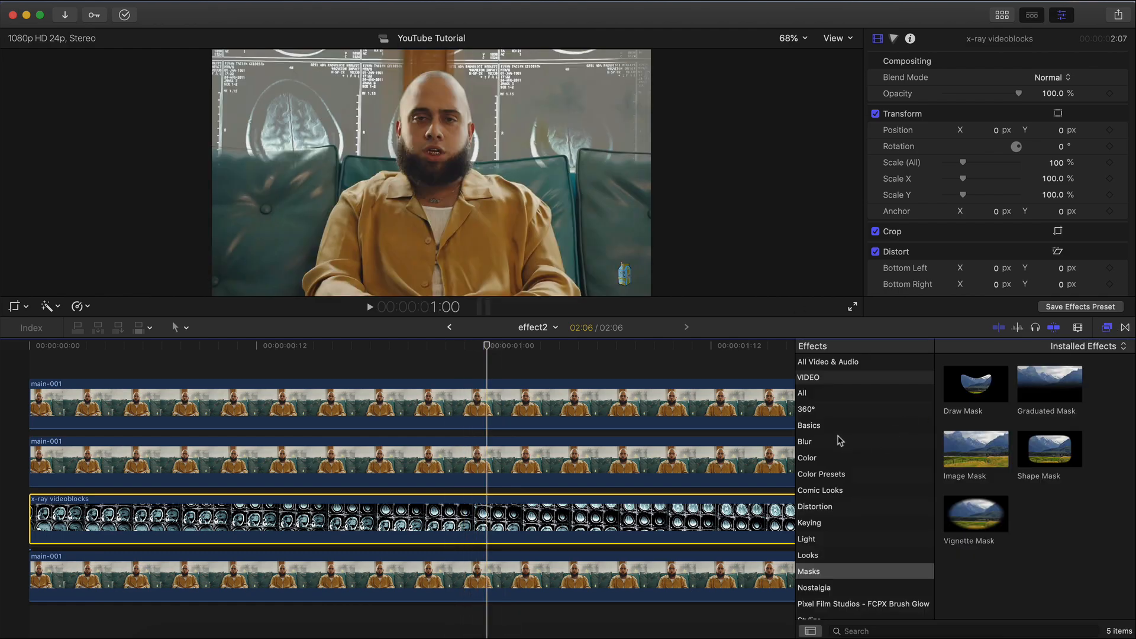
Step: Soften the x-ray background with a reduced-amount Focus blur and bring up its Color Inspector
click(804, 441)
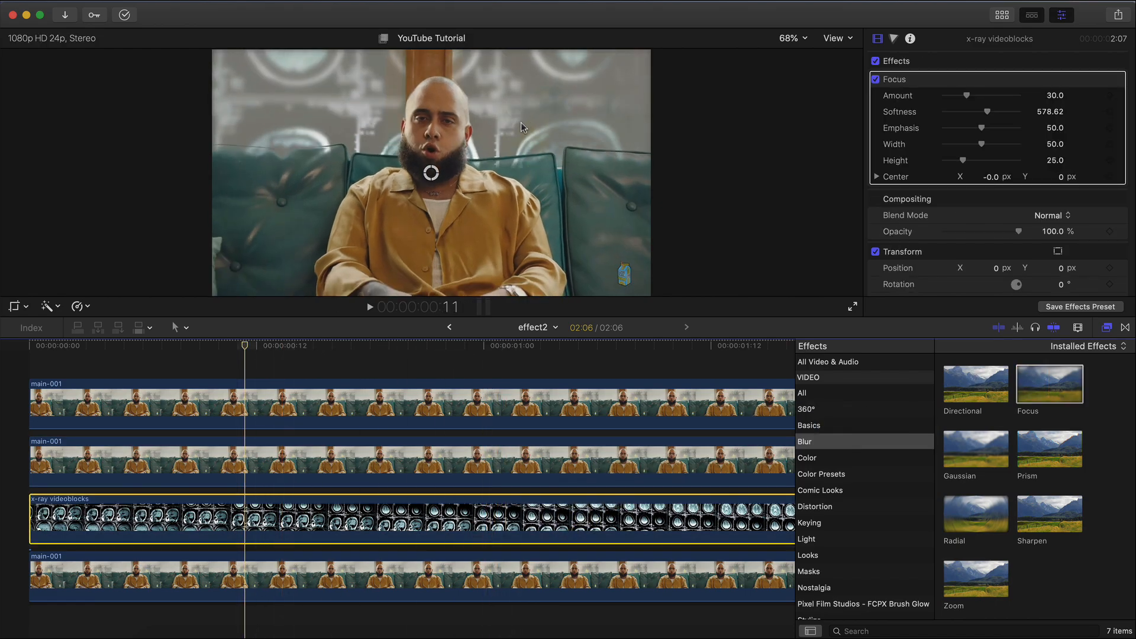
drag(431, 172, 430, 114)
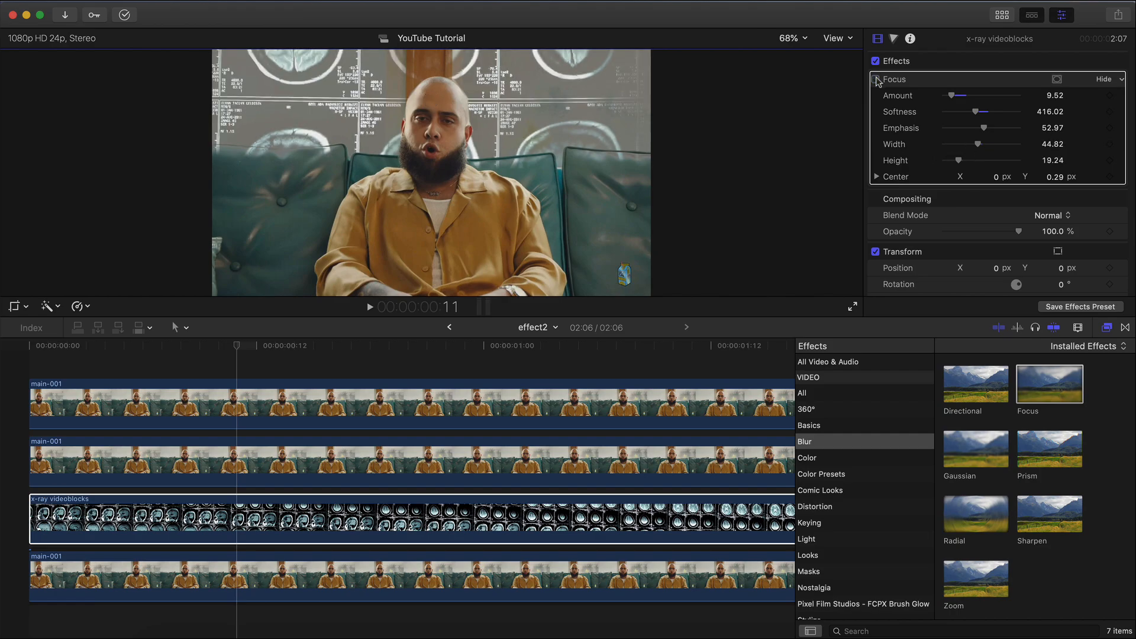
click(369, 307)
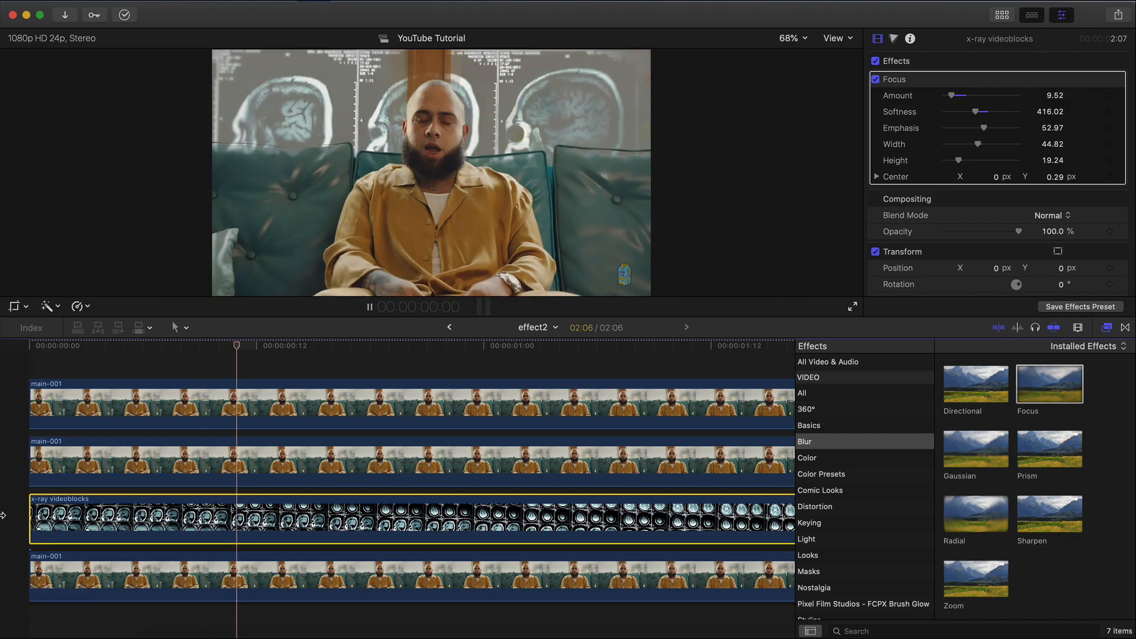
click(397, 346)
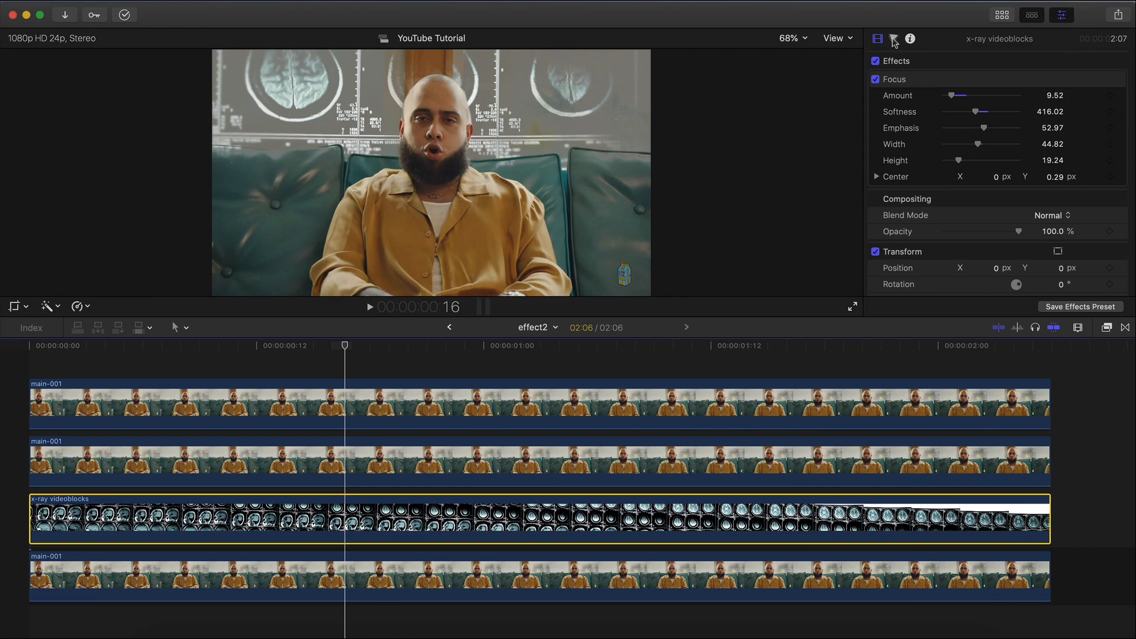
click(892, 38)
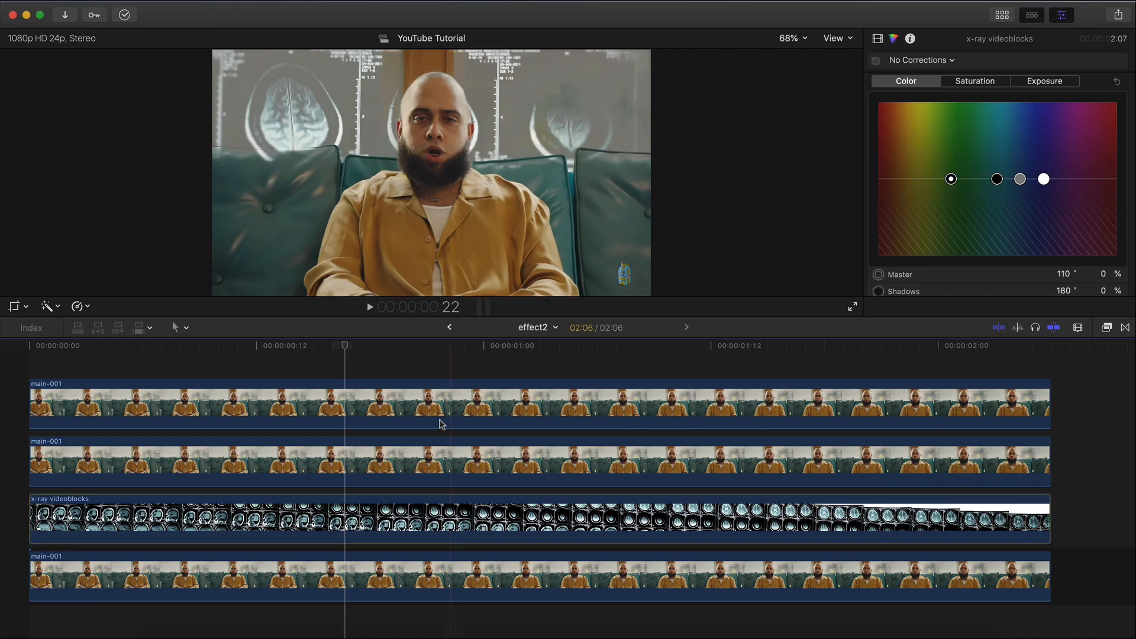